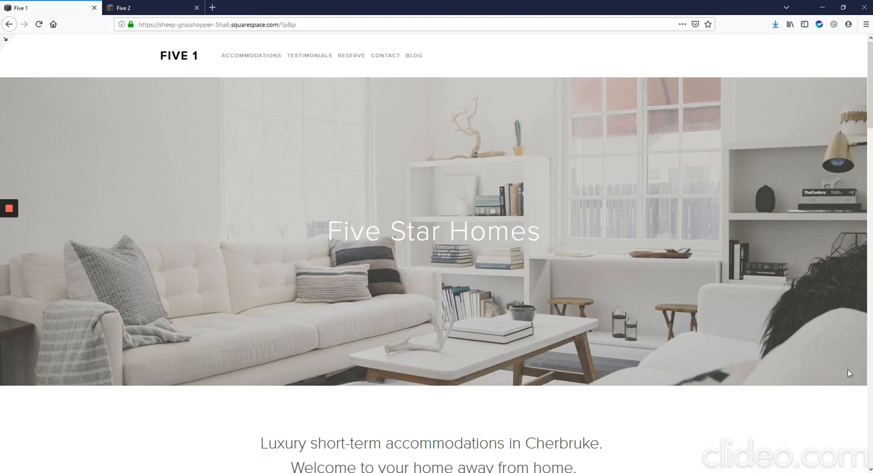
{"action": "mouse_move", "coordinate": [175, 63]}
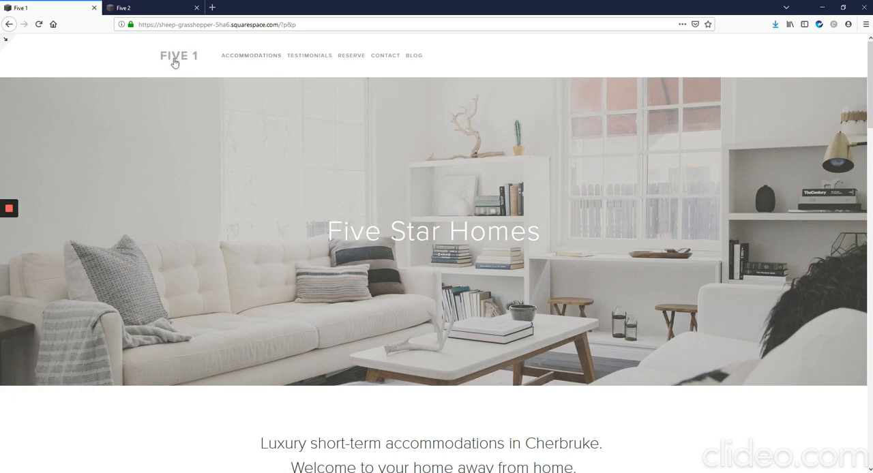
- Scroll down the Five 2 homepage to the testimonials and footer
{"action": "scroll", "scroll_direction": "down", "scroll_amount": 3}
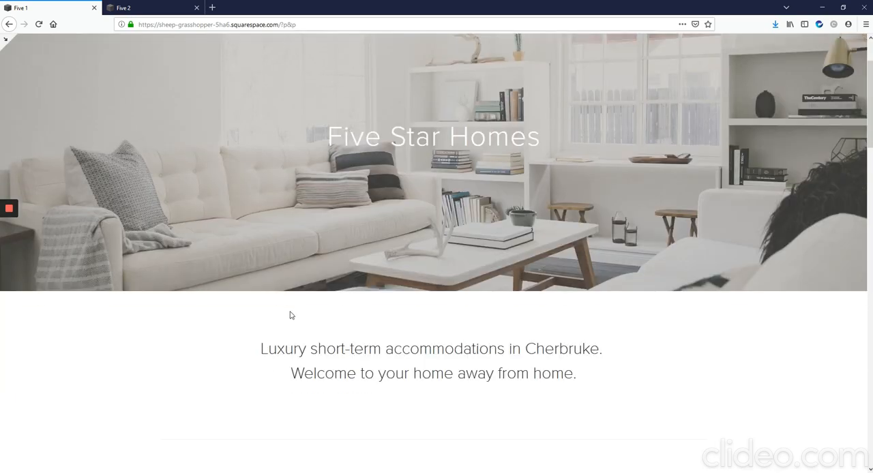
{"action": "scroll", "scroll_direction": "down", "scroll_amount": 3}
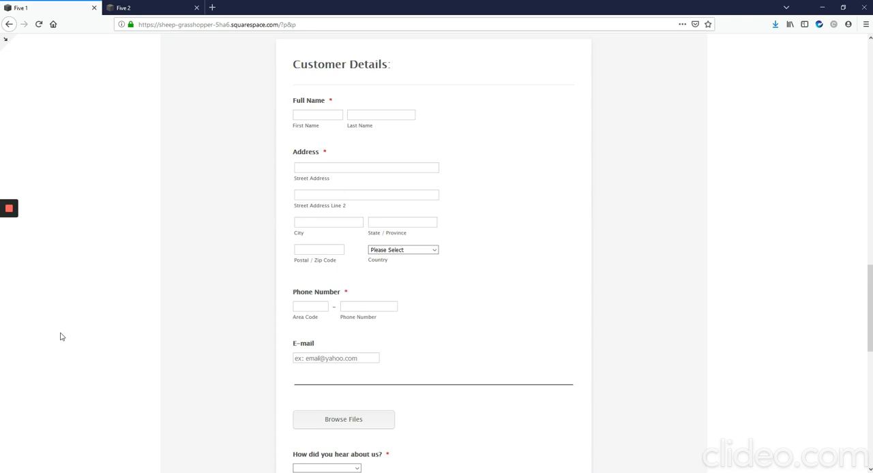
{"action": "mouse_move", "coordinate": [322, 319]}
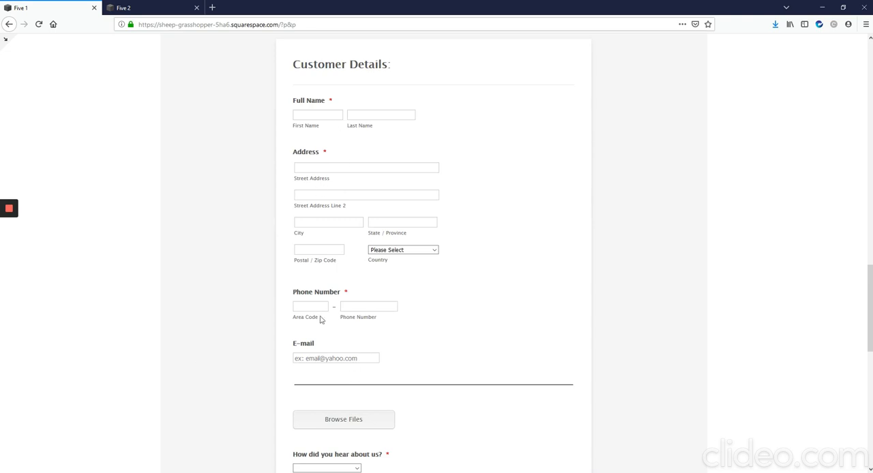
{"action": "scroll", "scroll_direction": "down", "scroll_amount": 3}
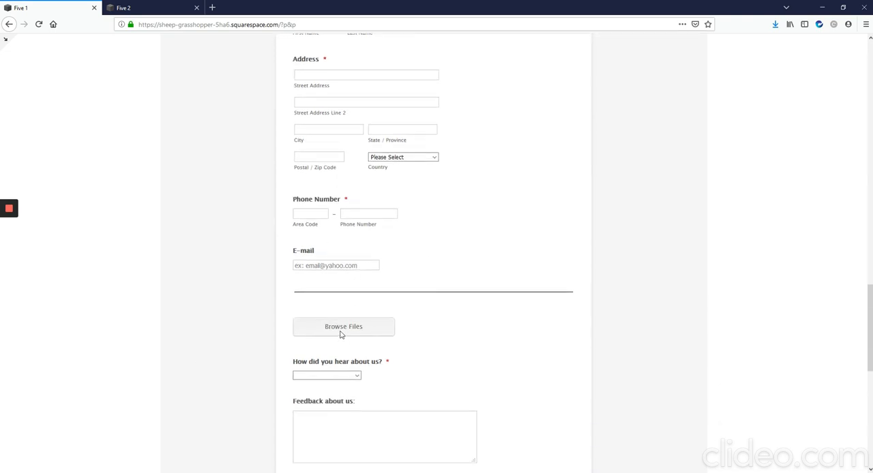
{"action": "mouse_move", "coordinate": [365, 333]}
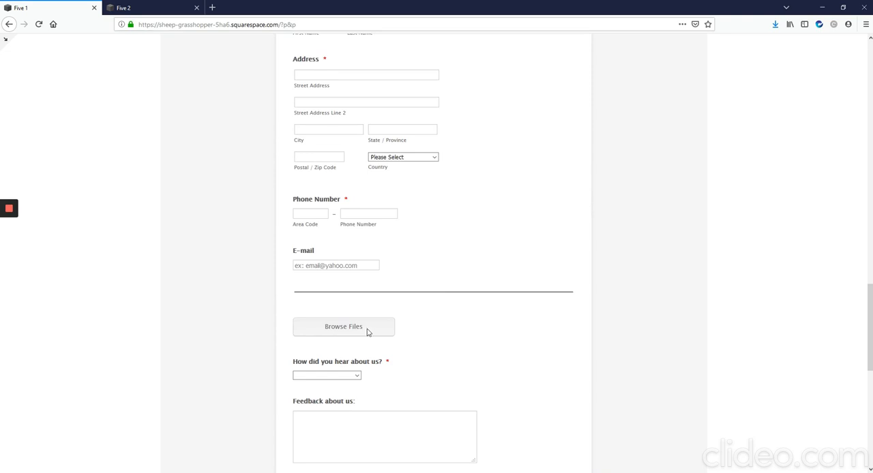
{"action": "mouse_move", "coordinate": [364, 336]}
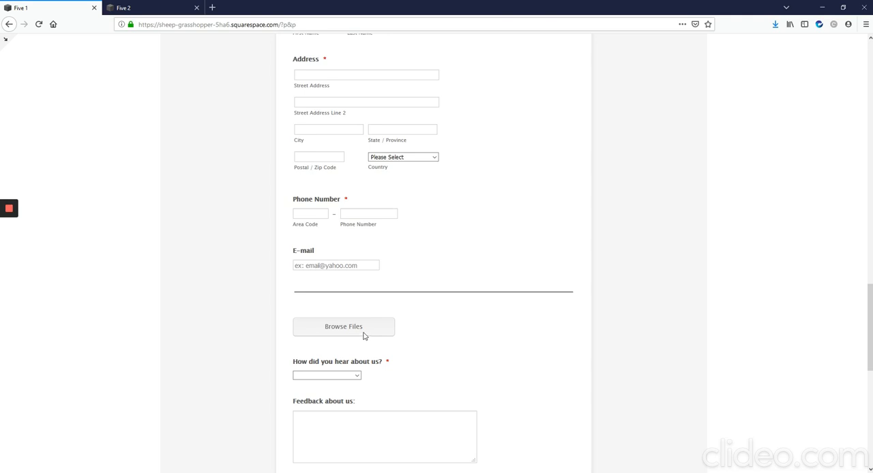
{"action": "scroll", "scroll_direction": "down", "scroll_amount": 3}
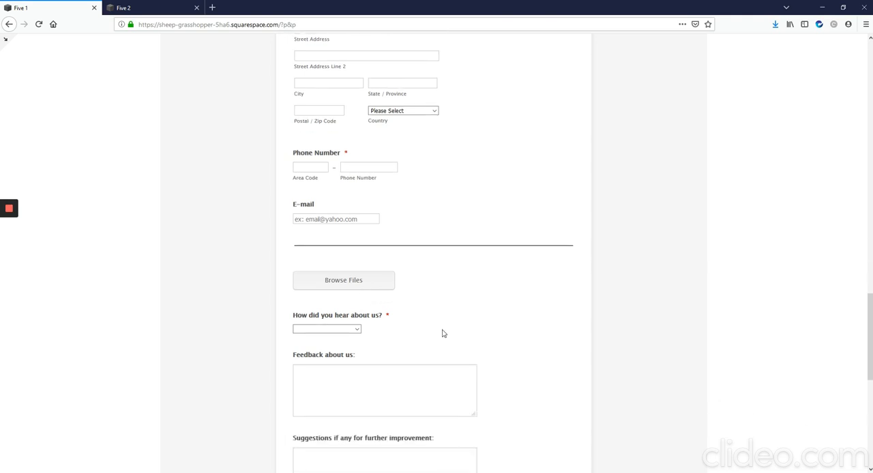
{"action": "scroll", "scroll_direction": "up", "scroll_amount": 3}
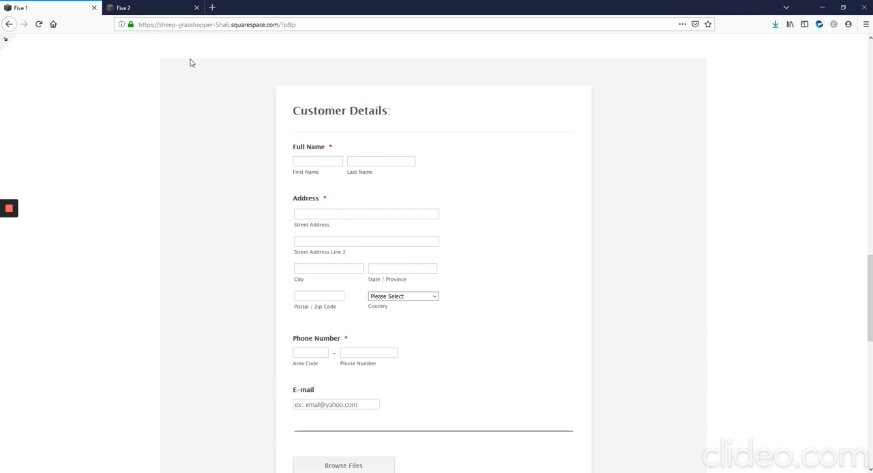
{"action": "mouse_move", "coordinate": [182, 104]}
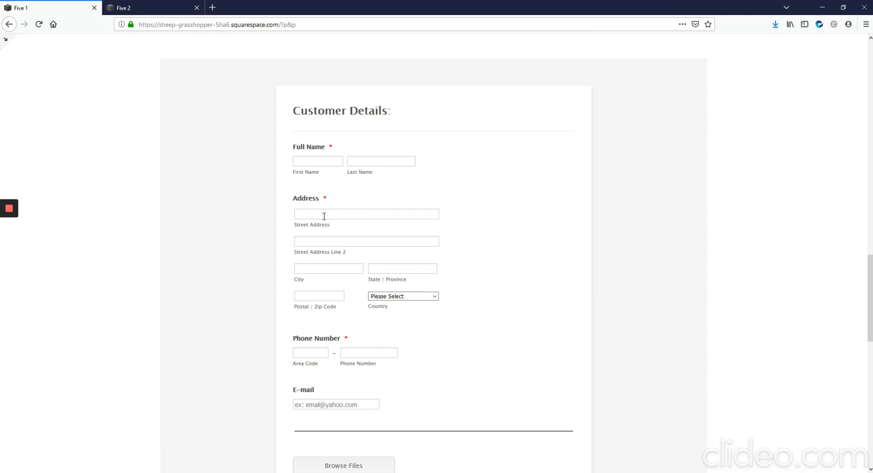
{"action": "scroll", "scroll_direction": "down", "scroll_amount": 3}
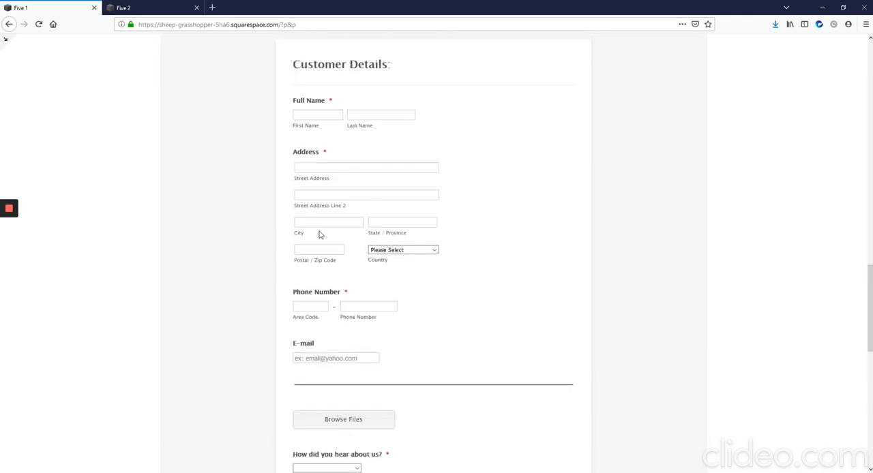
{"action": "mouse_move", "coordinate": [373, 87]}
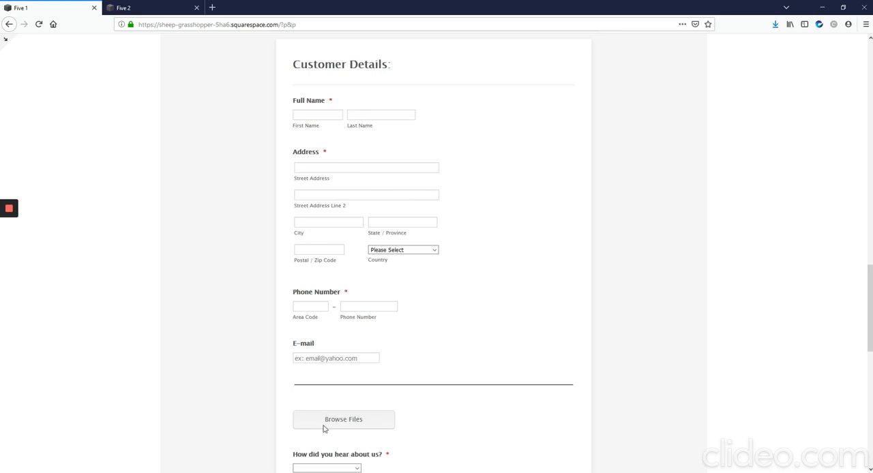
{"action": "mouse_move", "coordinate": [398, 412]}
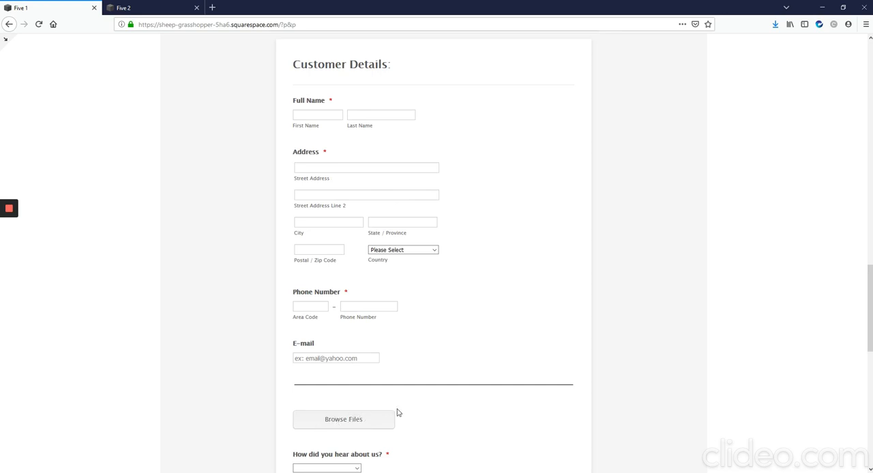
{"action": "left_click", "coordinate": [137, 8]}
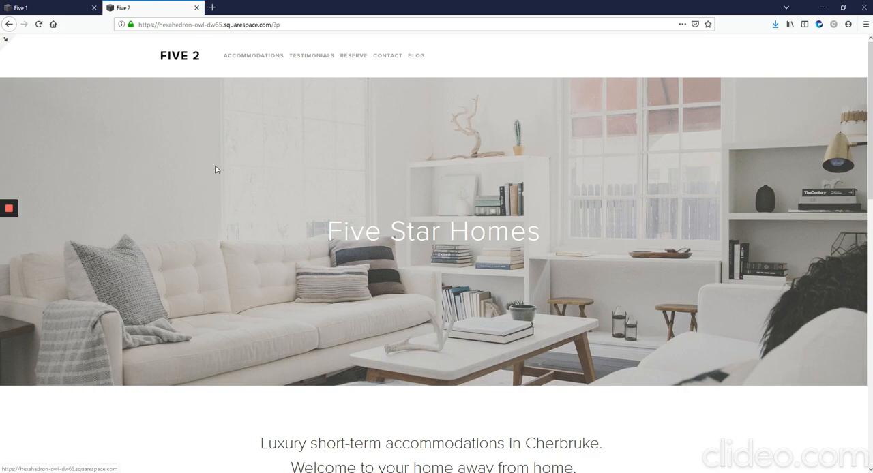
{"action": "scroll", "scroll_direction": "down", "scroll_amount": 3}
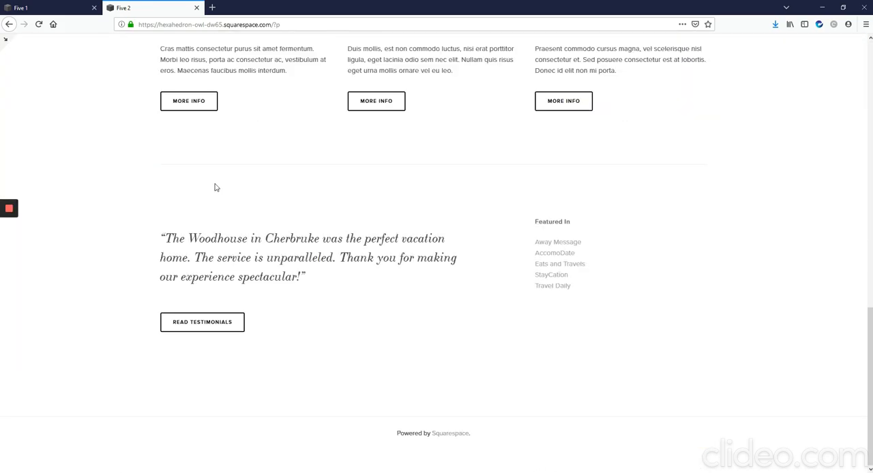
{"action": "mouse_move", "coordinate": [401, 408]}
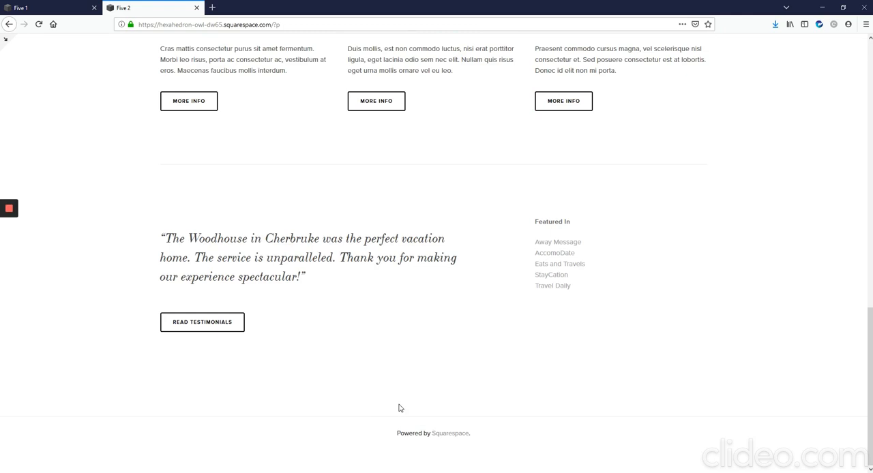
{"action": "mouse_move", "coordinate": [491, 377]}
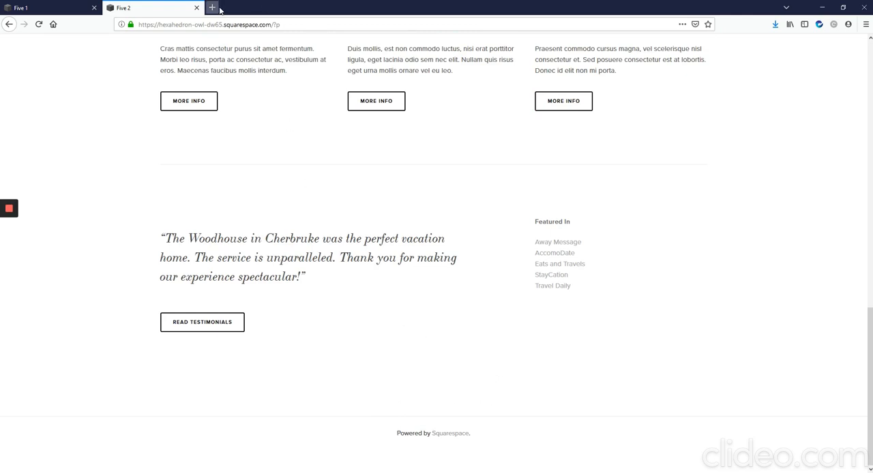
- Load jotform.com in a new browser tab
{"action": "left_click", "coordinate": [213, 8]}
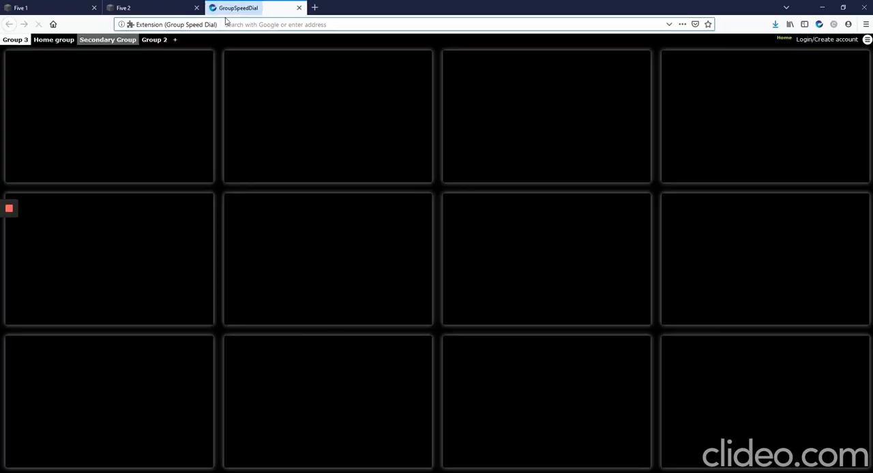
{"action": "type", "text": "joycerojas.com/"}
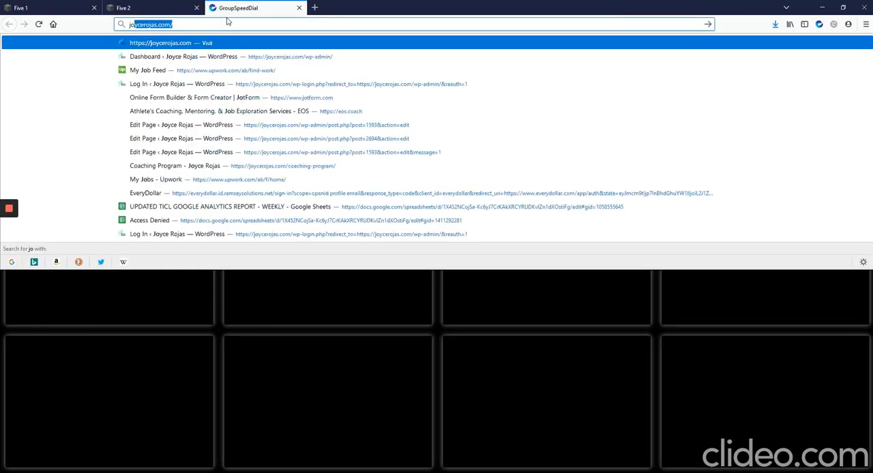
{"action": "type", "text": "jotform.com"}
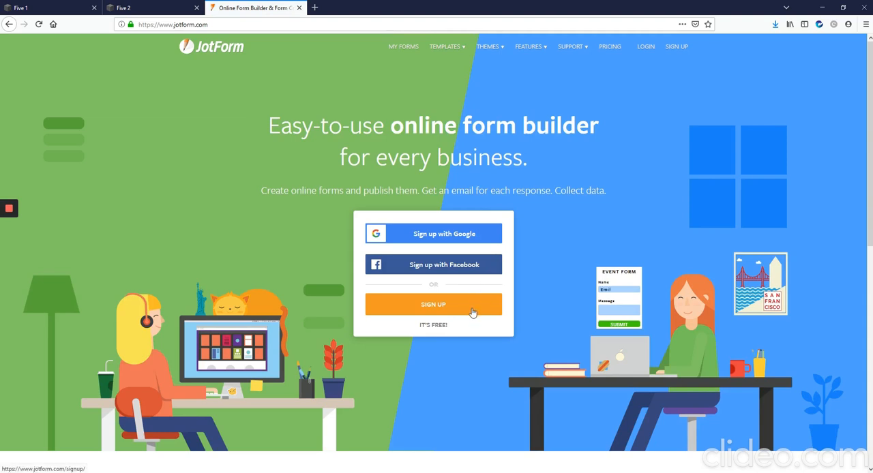
- Sign up for a JotForm account with username 'askquestykim' and create it
{"action": "left_click", "coordinate": [433, 304]}
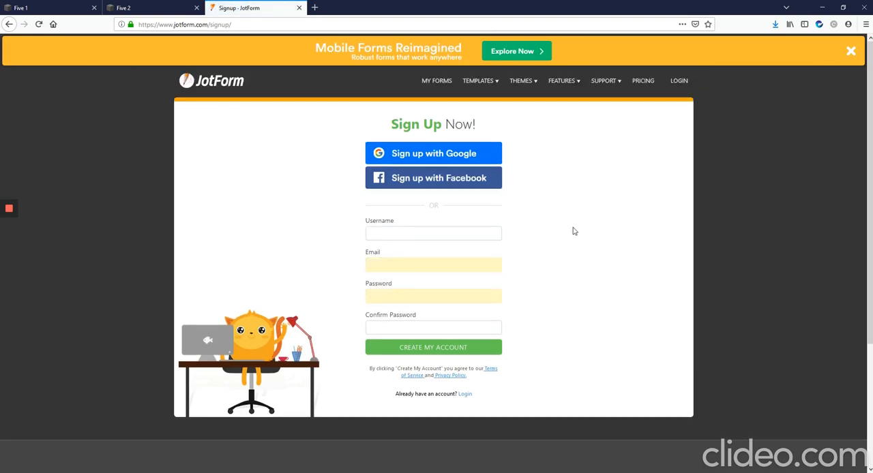
{"action": "left_click", "coordinate": [434, 233]}
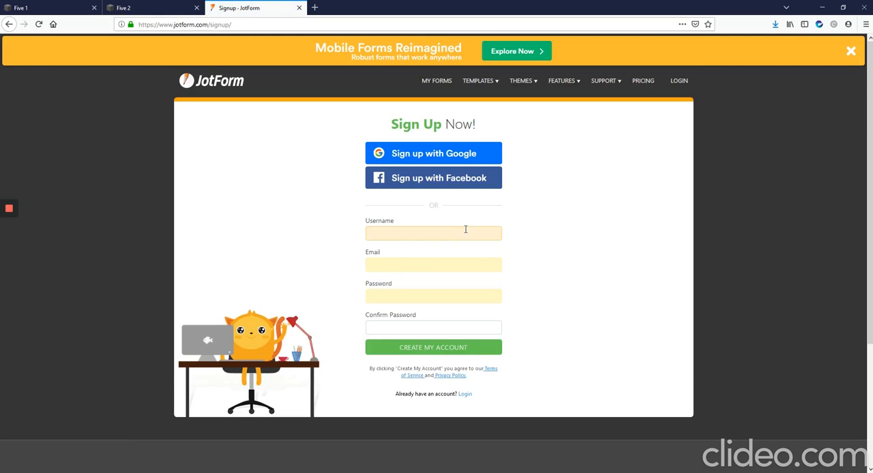
{"action": "type", "text": "a"}
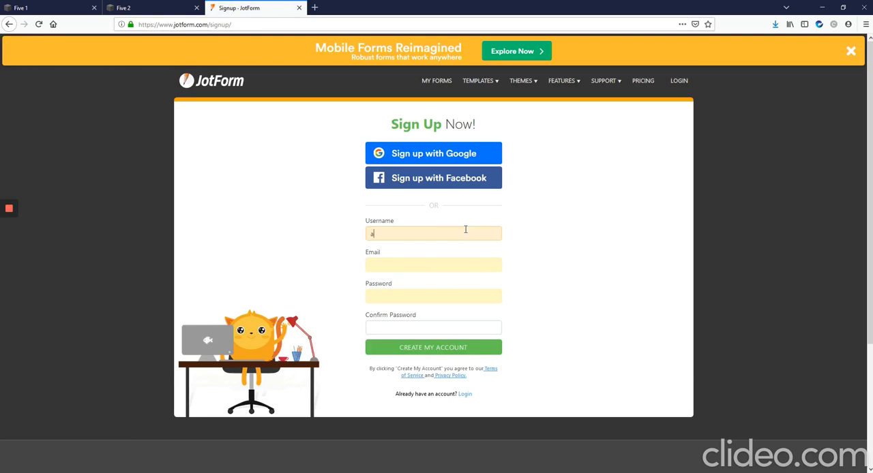
{"action": "type", "text": "askquesty"}
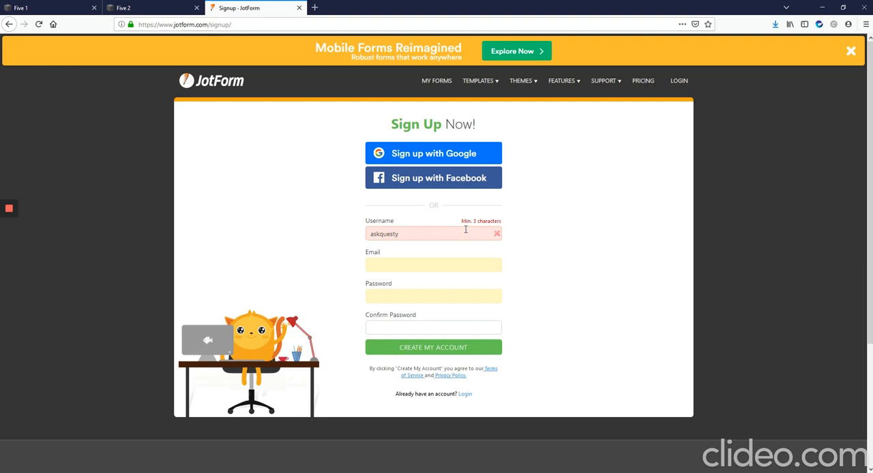
{"action": "type", "text": "kim"}
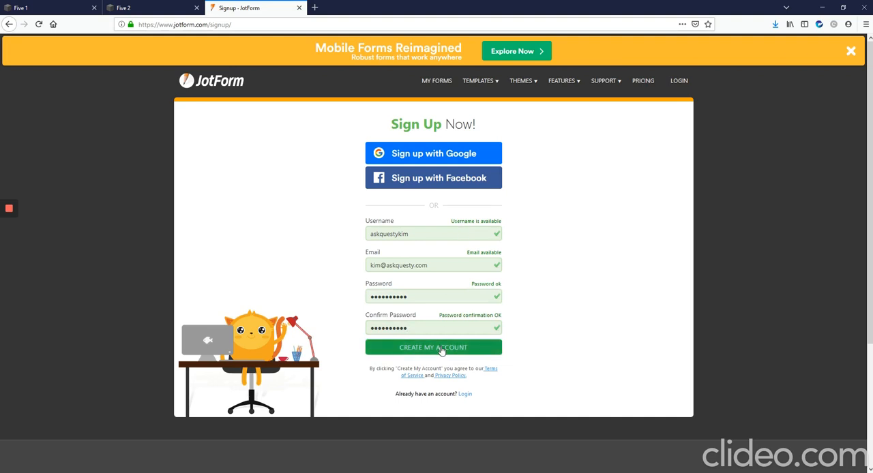
{"action": "left_click", "coordinate": [434, 347]}
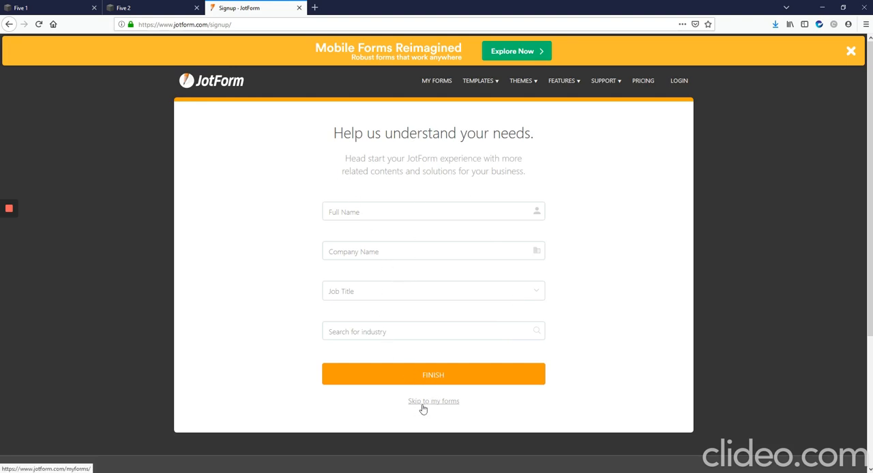
- Skip the profile questionnaire and go to the empty My Forms page
{"action": "left_click", "coordinate": [433, 401]}
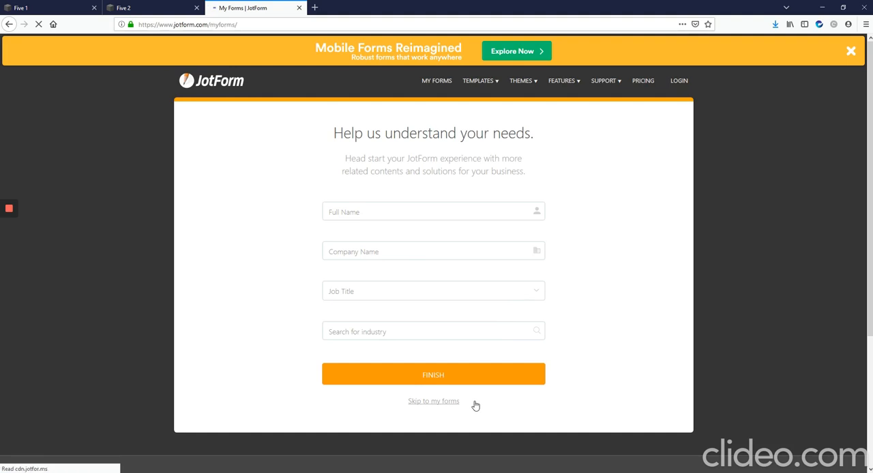
{"action": "left_click", "coordinate": [434, 401]}
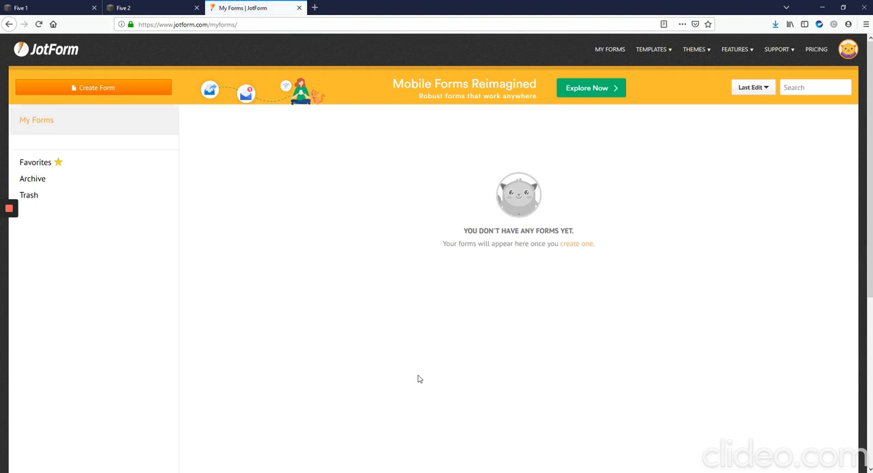
{"action": "mouse_move", "coordinate": [110, 105]}
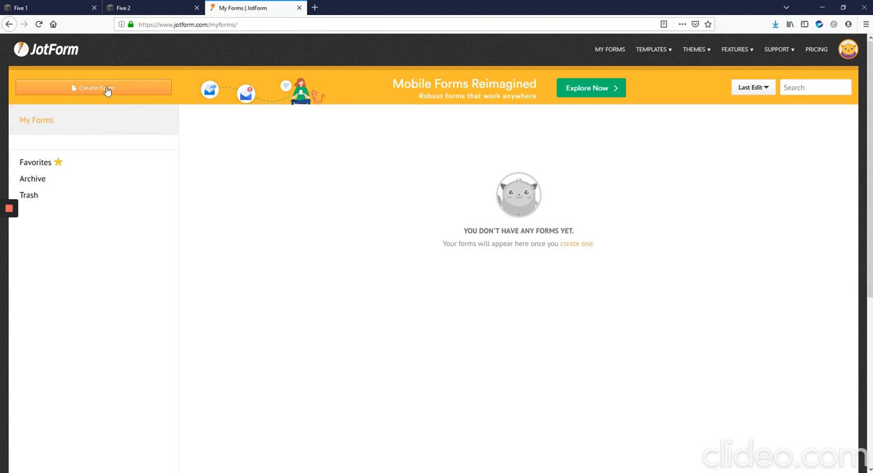
{"action": "mouse_move", "coordinate": [235, 79]}
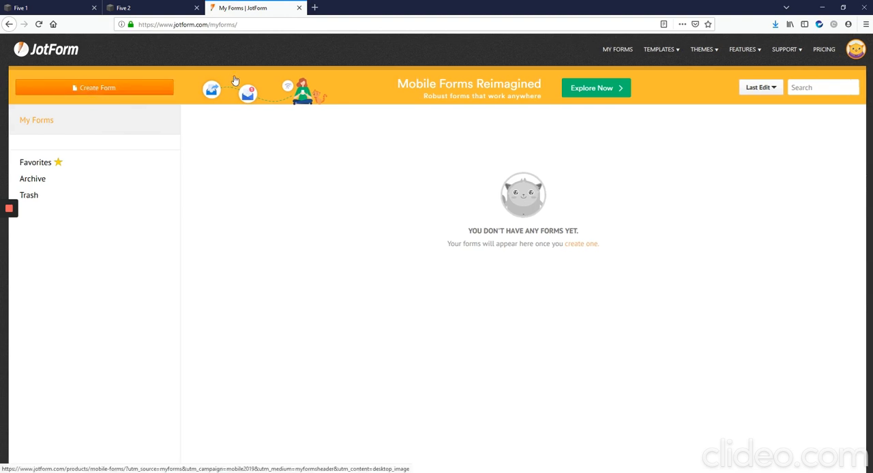
- Start creating a new form from the My Forms page
{"action": "left_click", "coordinate": [93, 87]}
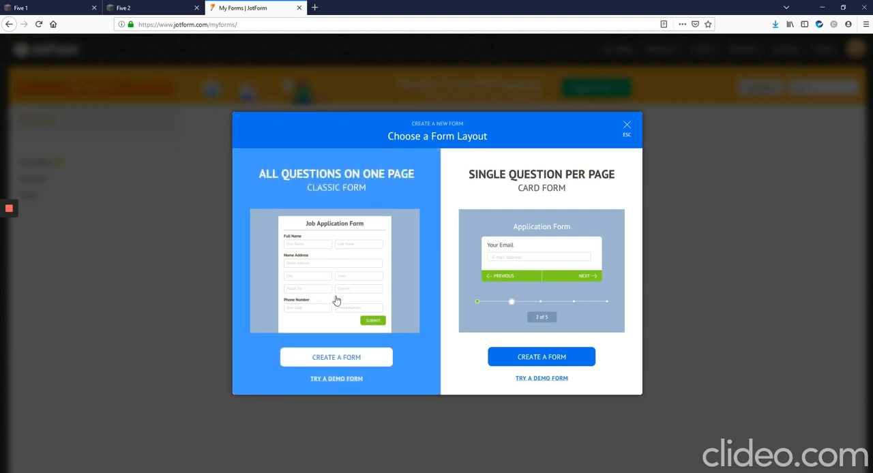
{"action": "mouse_move", "coordinate": [314, 306]}
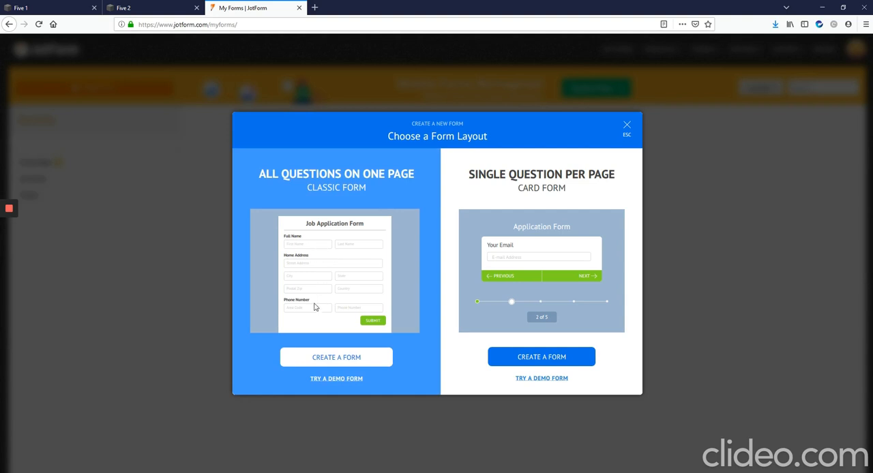
{"action": "mouse_move", "coordinate": [332, 259]}
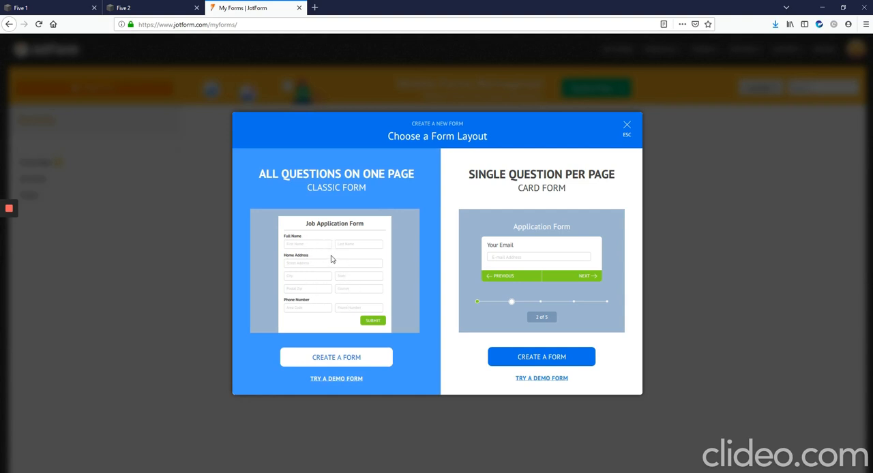
{"action": "mouse_move", "coordinate": [524, 266]}
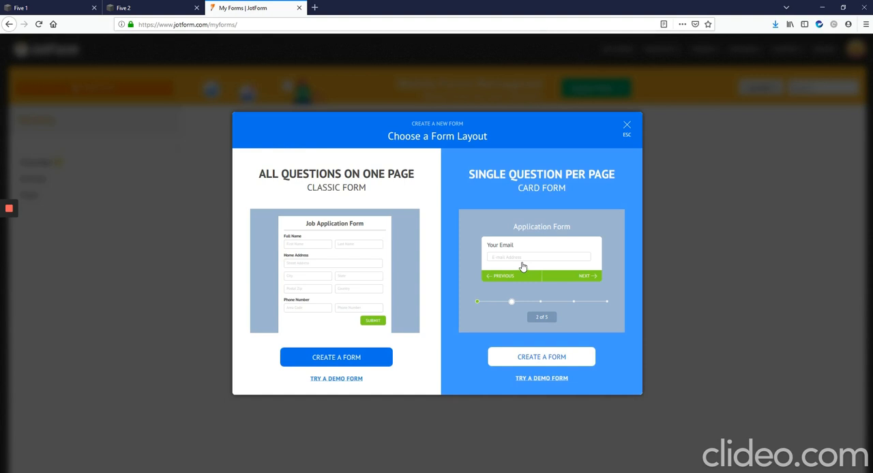
{"action": "mouse_move", "coordinate": [584, 271]}
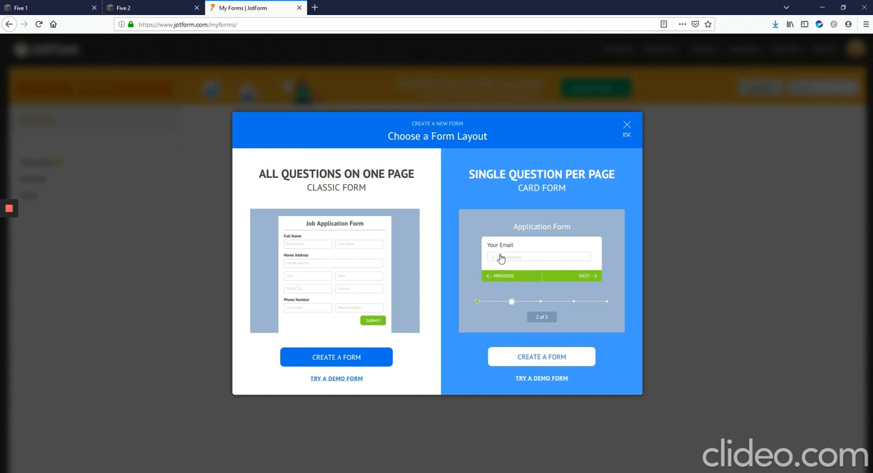
{"action": "mouse_move", "coordinate": [570, 272]}
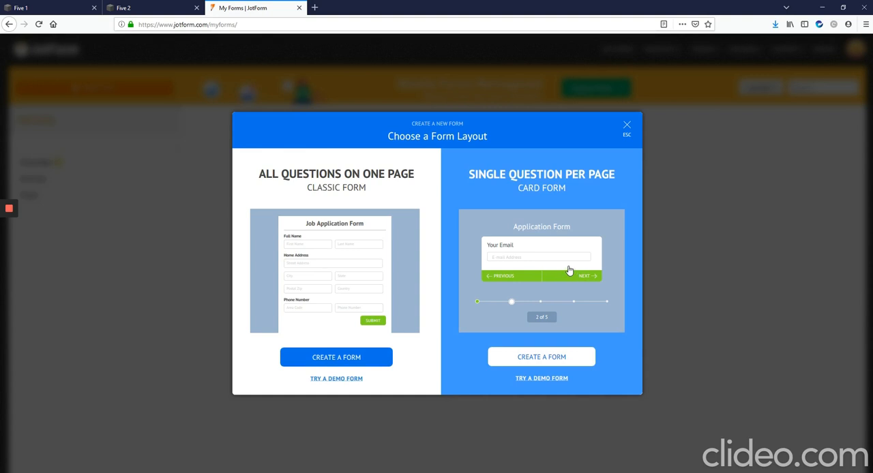
{"action": "mouse_move", "coordinate": [590, 269]}
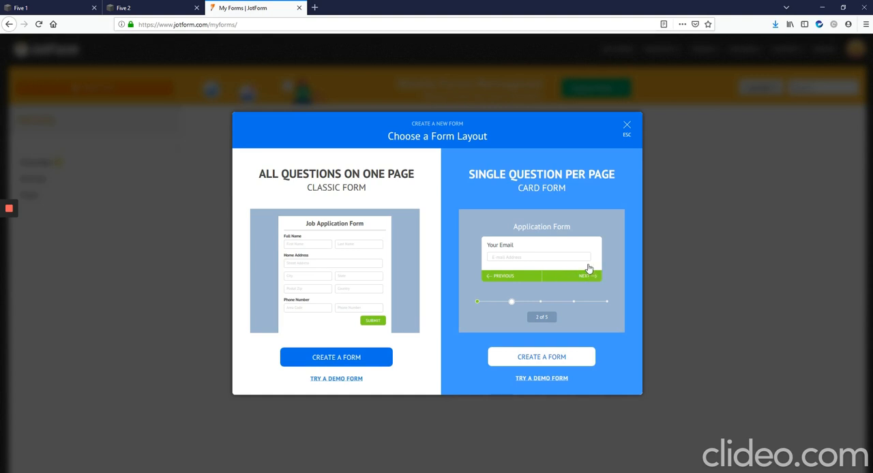
{"action": "mouse_move", "coordinate": [311, 188]}
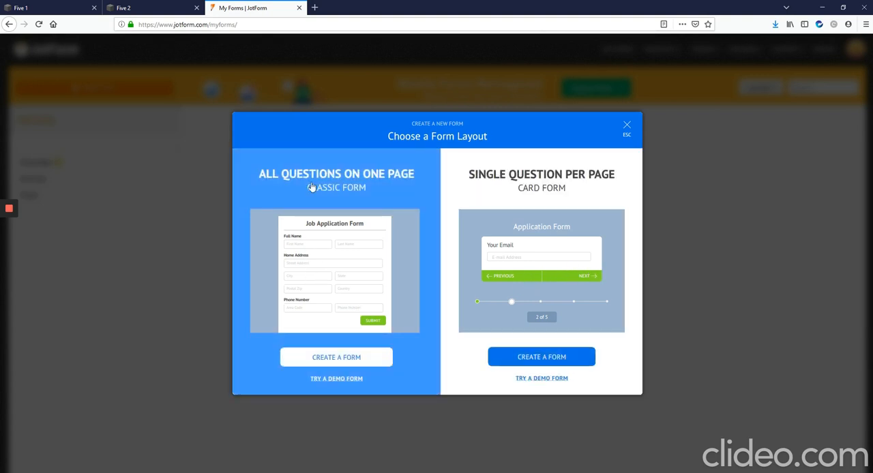
{"action": "mouse_move", "coordinate": [343, 362]}
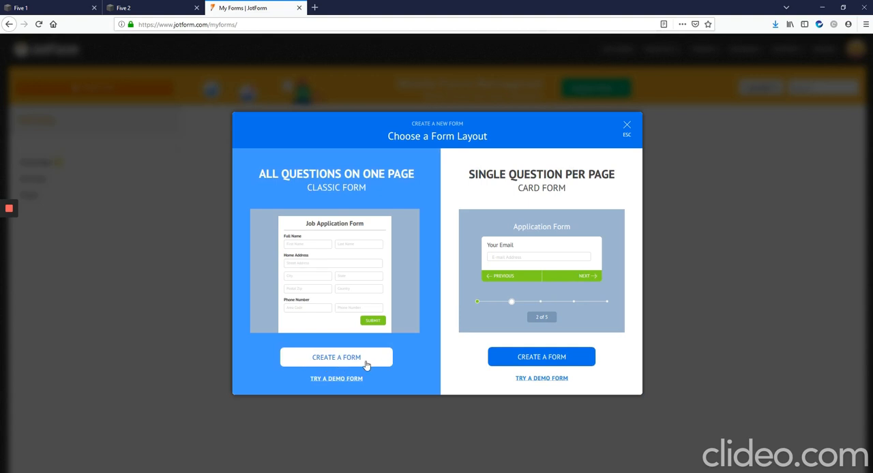
- Choose the classic all-questions-on-one-page form layout
{"action": "left_click", "coordinate": [335, 357]}
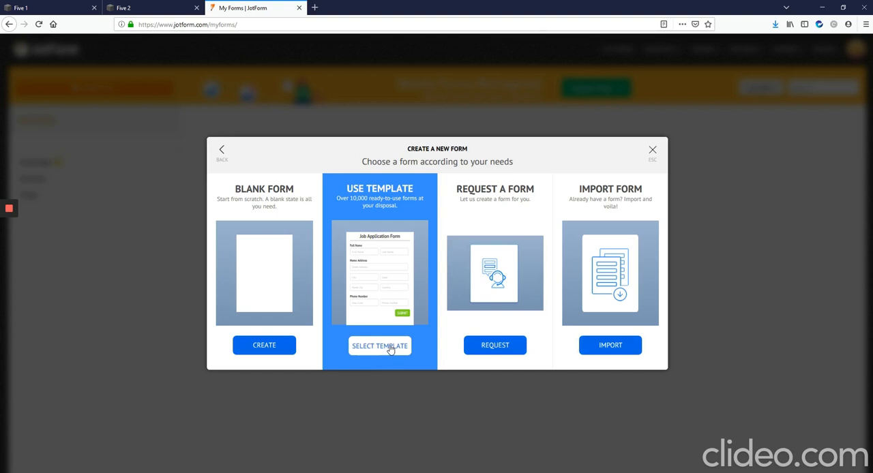
{"action": "mouse_move", "coordinate": [353, 232]}
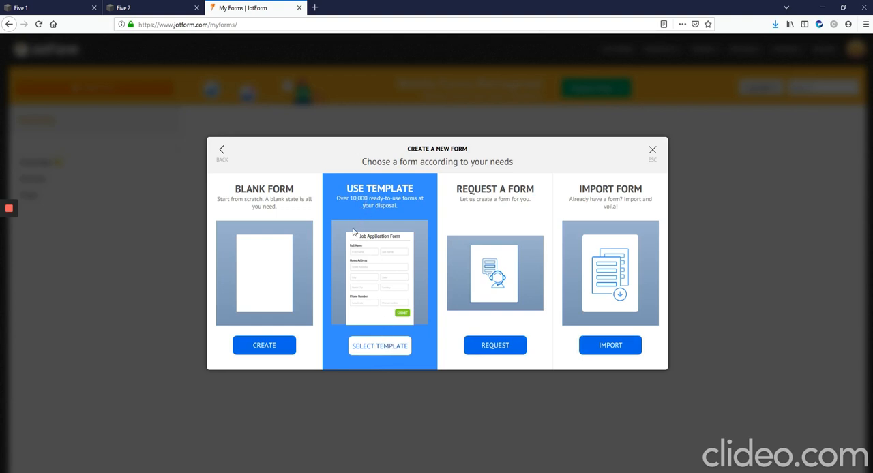
{"action": "mouse_move", "coordinate": [510, 258]}
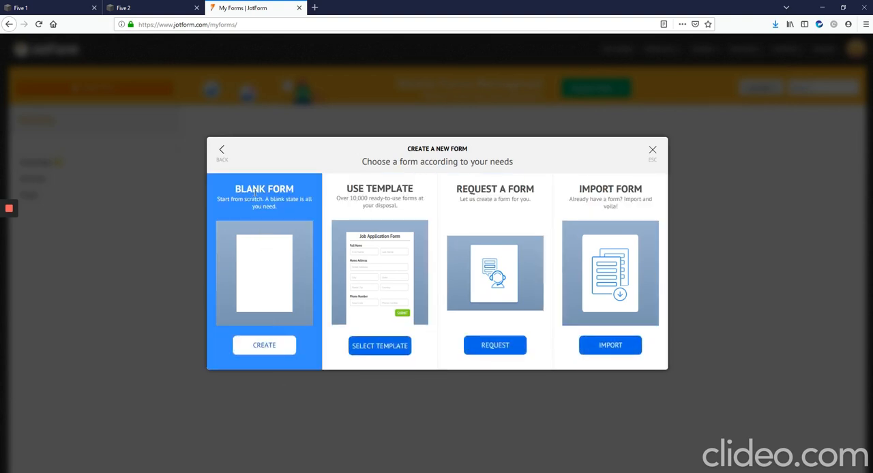
{"action": "mouse_move", "coordinate": [258, 213]}
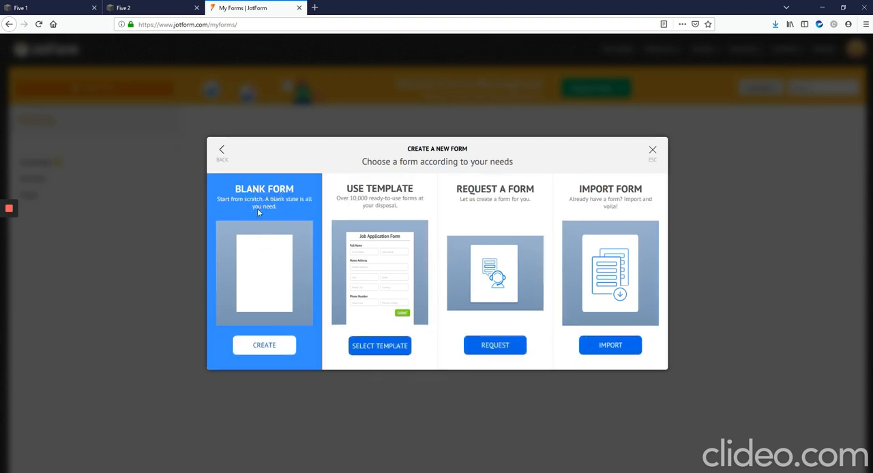
{"action": "mouse_move", "coordinate": [374, 220]}
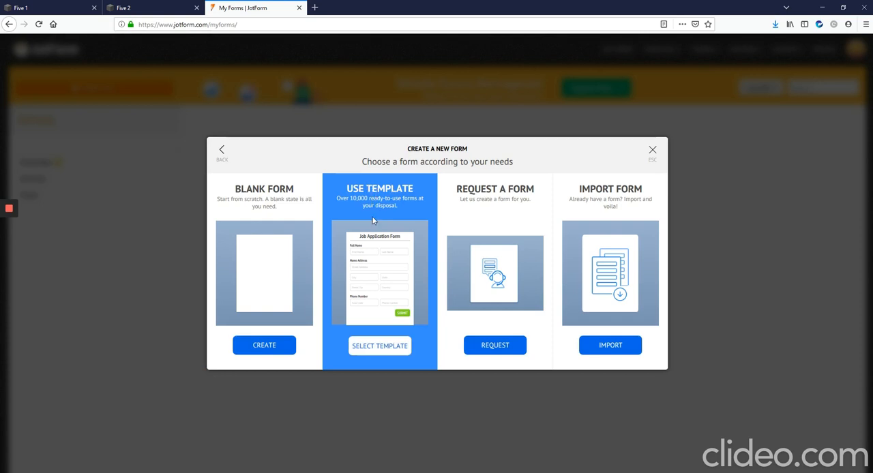
{"action": "mouse_move", "coordinate": [380, 349]}
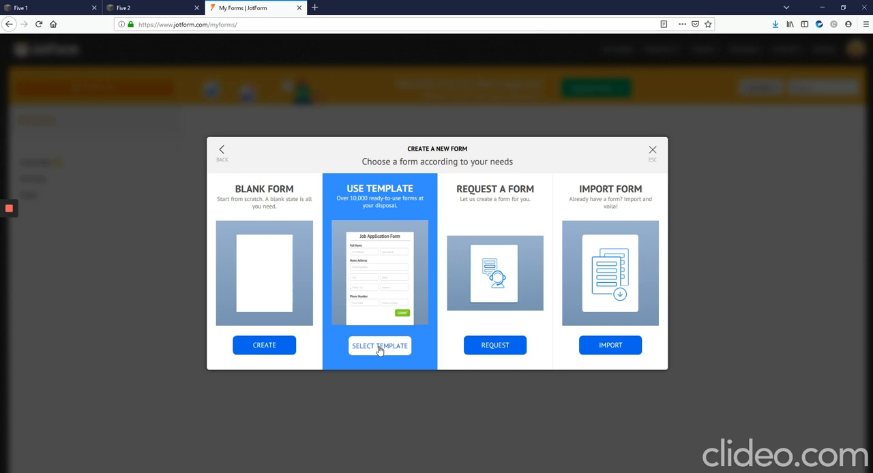
- Browse the template gallery and preview the New Customer Registration Form template
{"action": "left_click", "coordinate": [380, 346]}
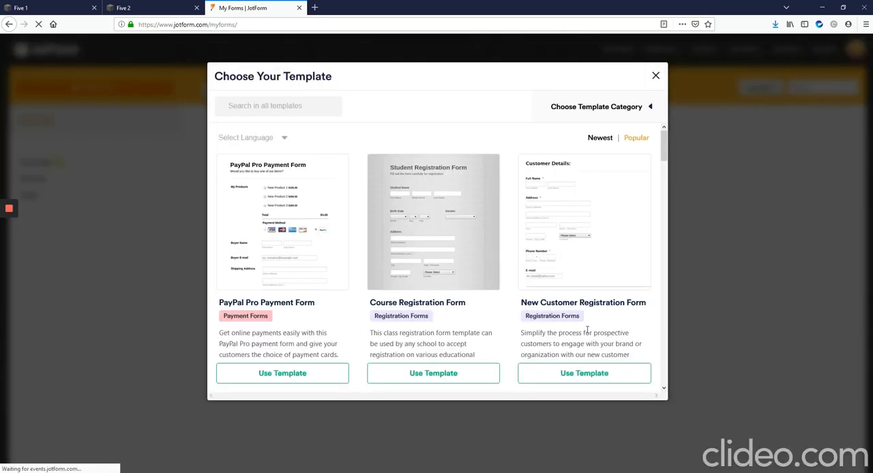
{"action": "scroll", "scroll_direction": "down", "scroll_amount": 3}
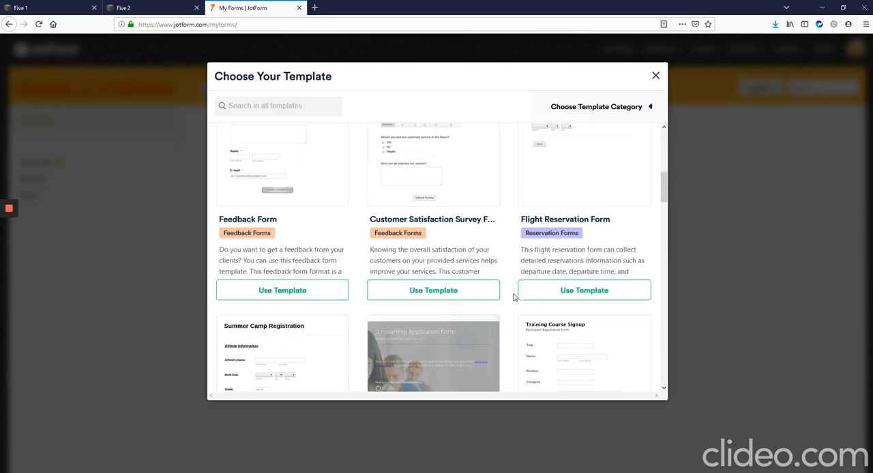
{"action": "scroll", "scroll_direction": "down", "scroll_amount": 3}
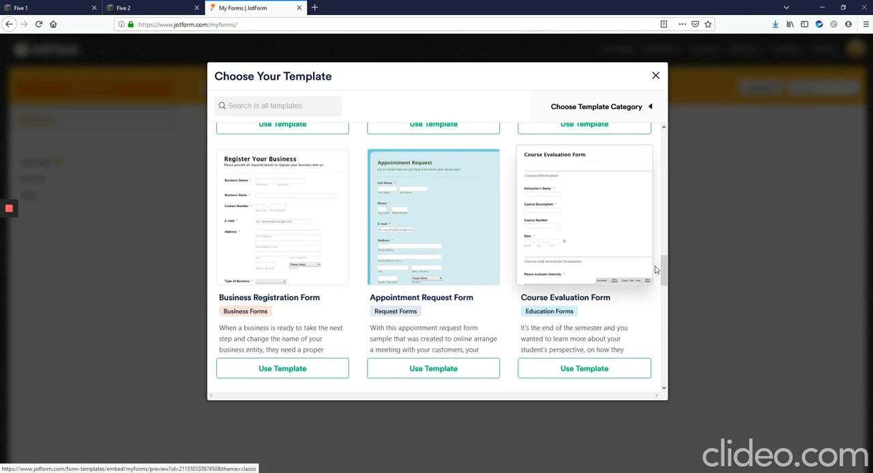
{"action": "scroll", "scroll_direction": "up", "scroll_amount": 3}
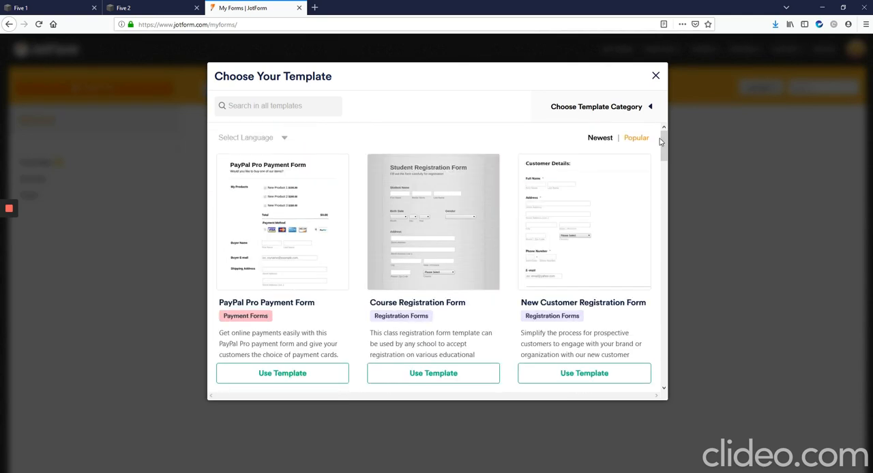
{"action": "mouse_move", "coordinate": [570, 249]}
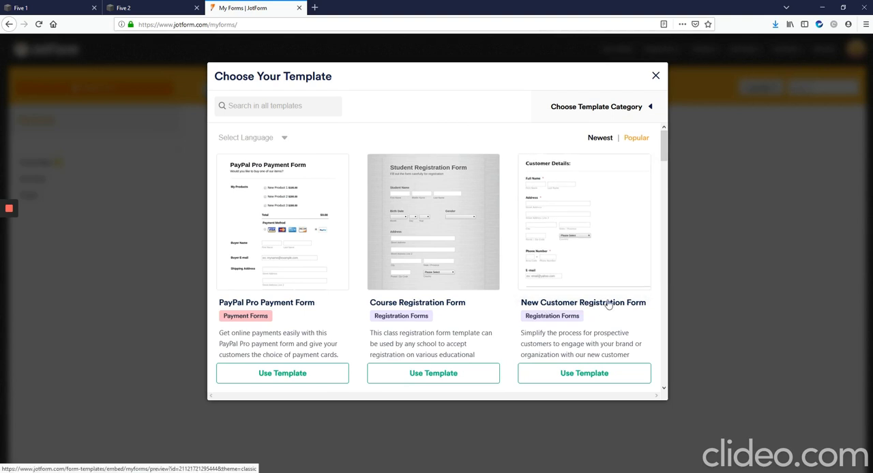
{"action": "mouse_move", "coordinate": [619, 239]}
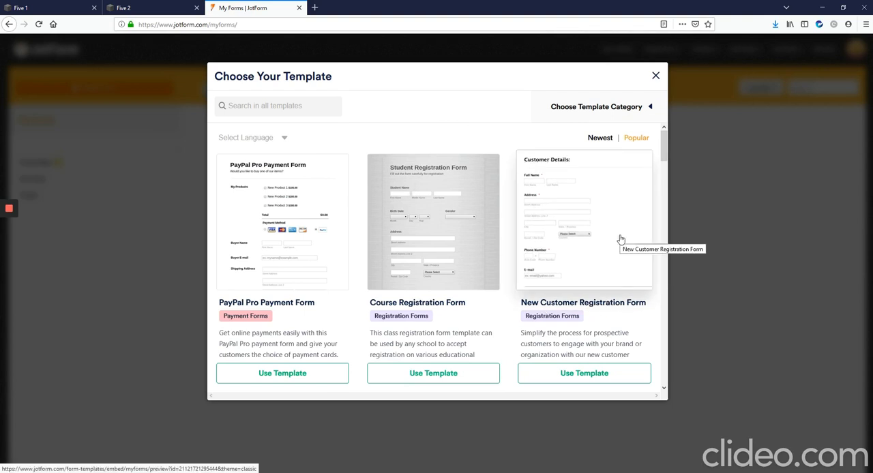
{"action": "left_click", "coordinate": [584, 221]}
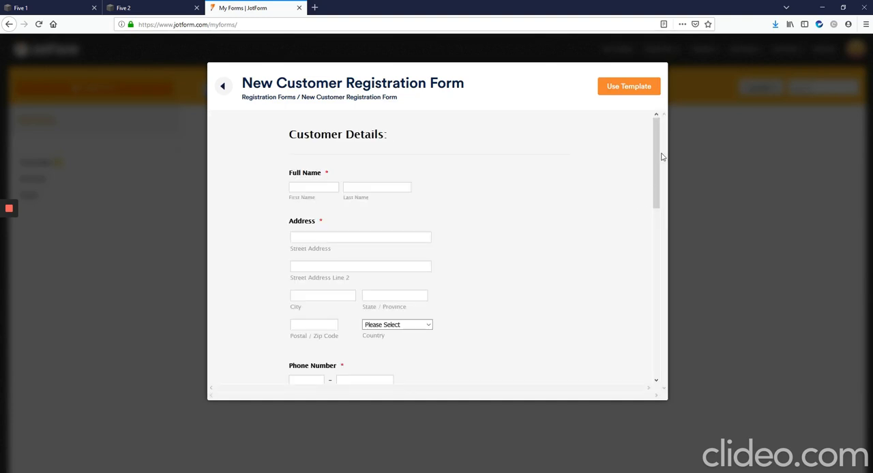
- Start a new form from the New Customer Registration Form template
{"action": "scroll", "scroll_direction": "down", "scroll_amount": 3}
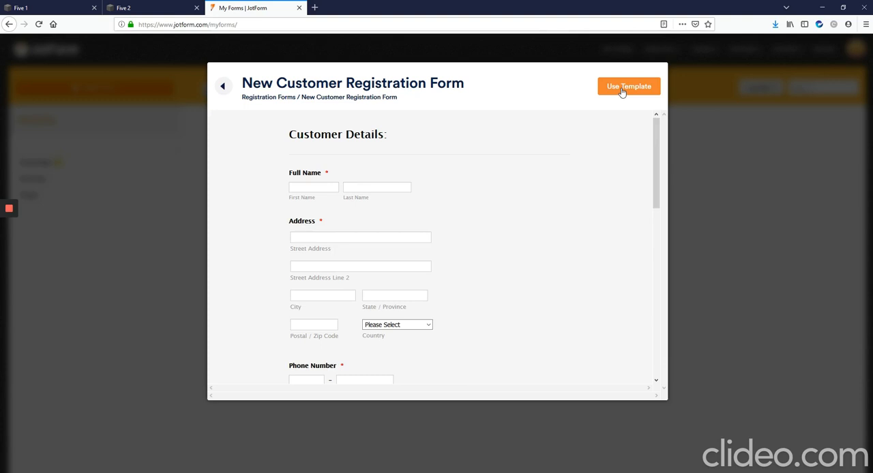
{"action": "left_click", "coordinate": [627, 86]}
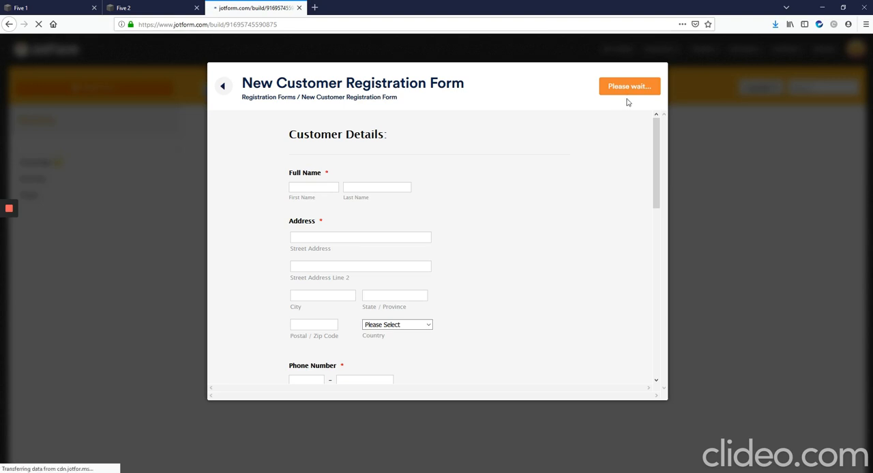
{"action": "mouse_move", "coordinate": [625, 105]}
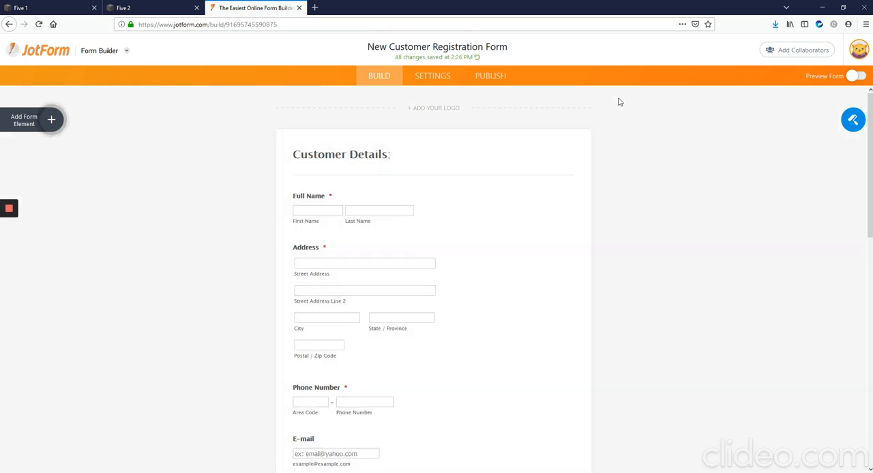
{"action": "mouse_move", "coordinate": [420, 207]}
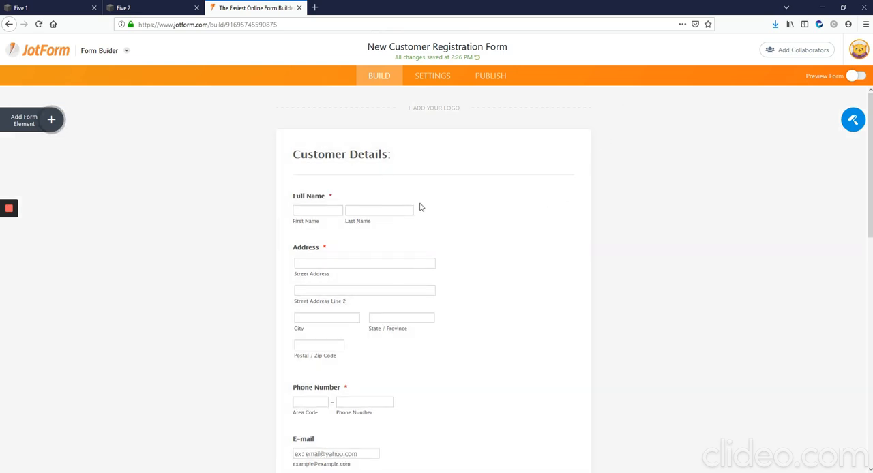
{"action": "mouse_move", "coordinate": [852, 120]}
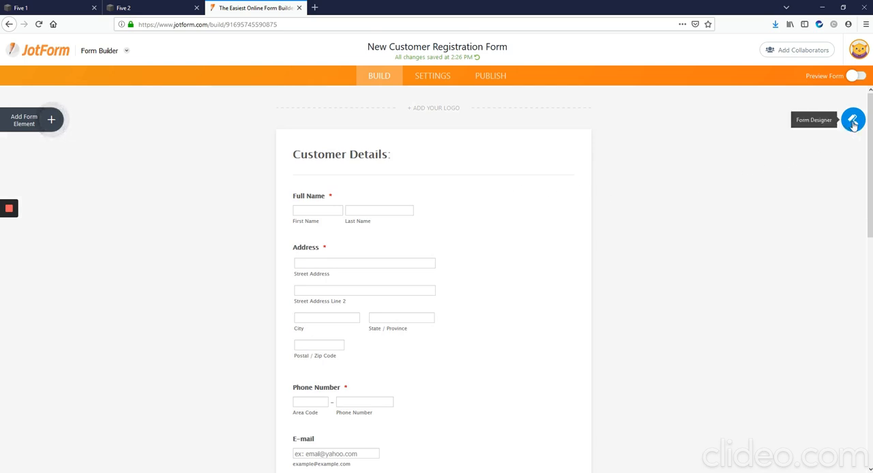
- Close the Form Designer panel and review the Customer Details fields top to bottom
{"action": "left_click", "coordinate": [852, 120]}
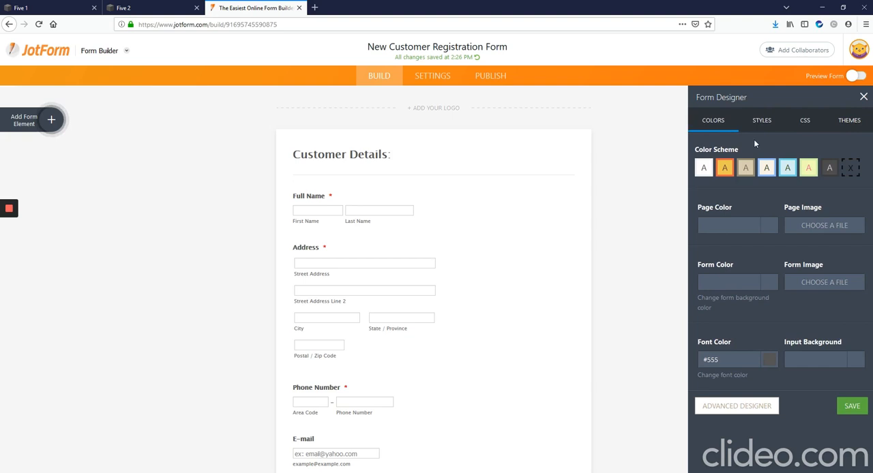
{"action": "mouse_move", "coordinate": [819, 289]}
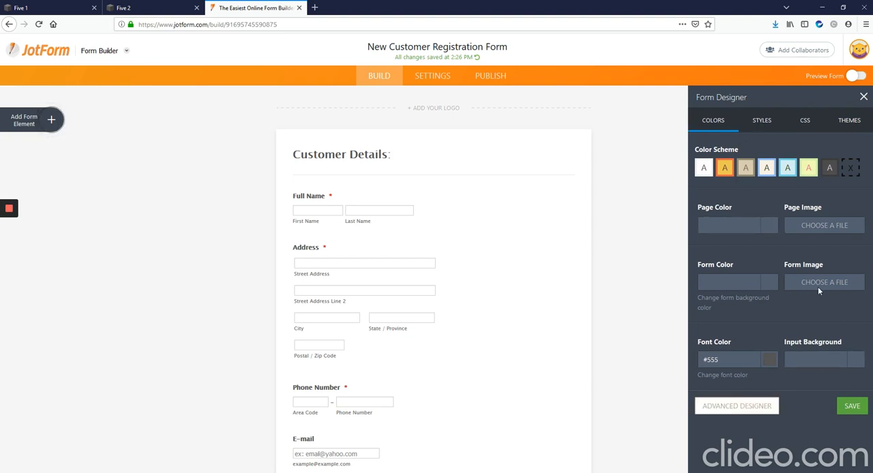
{"action": "mouse_move", "coordinate": [749, 322]}
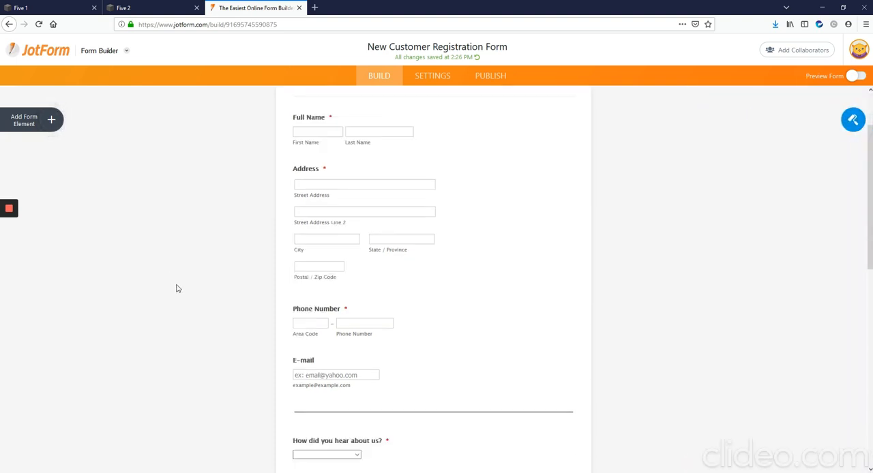
{"action": "scroll", "scroll_direction": "down", "scroll_amount": 3}
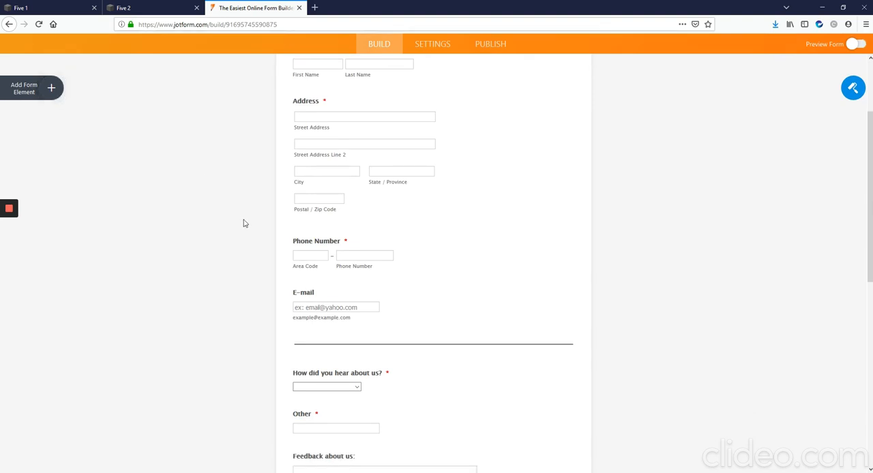
{"action": "scroll", "scroll_direction": "down", "scroll_amount": 3}
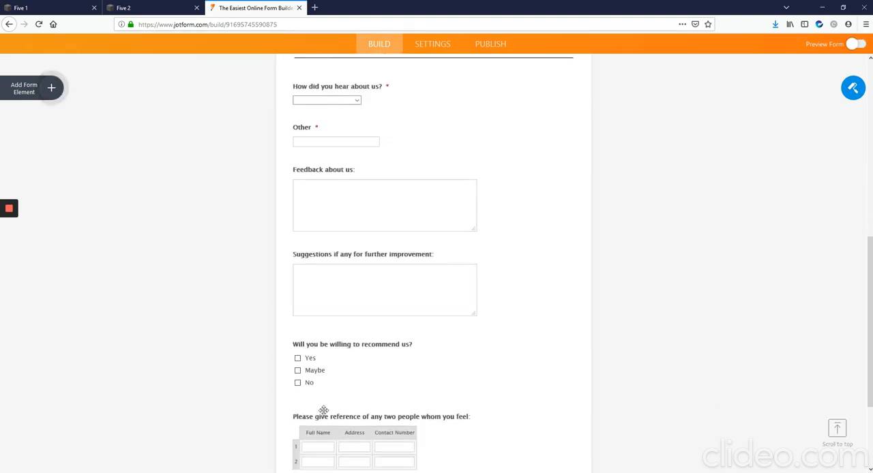
{"action": "scroll", "scroll_direction": "up", "scroll_amount": 3}
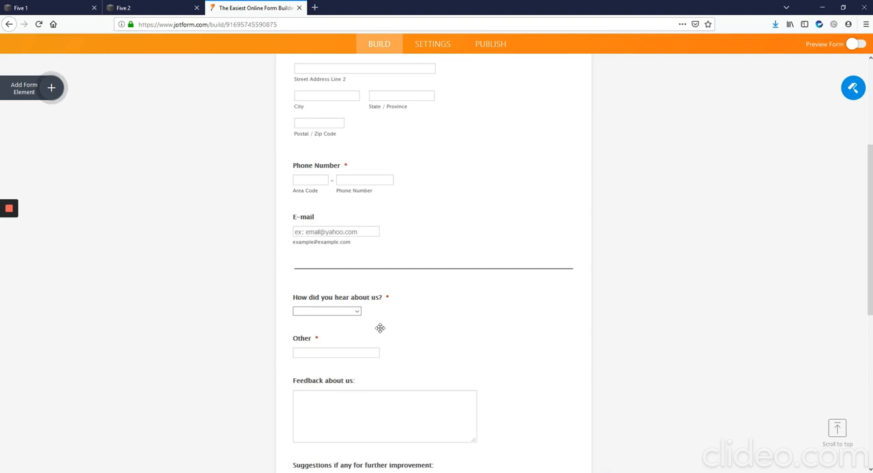
{"action": "scroll", "scroll_direction": "up", "scroll_amount": 3}
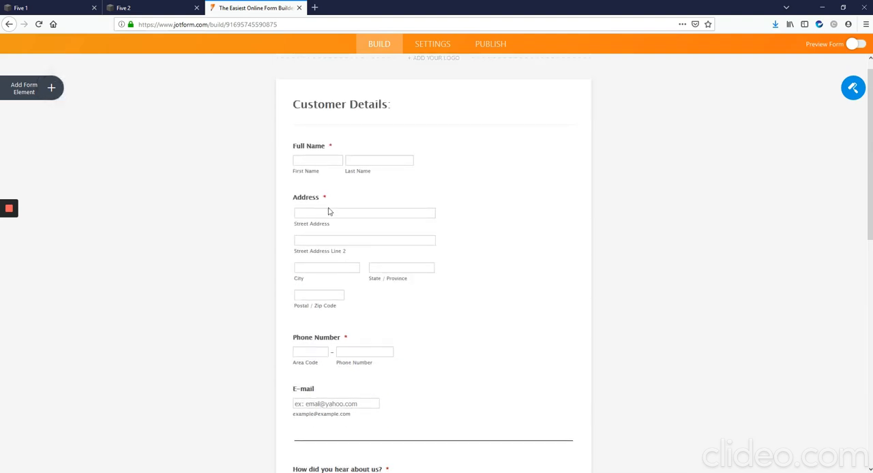
{"action": "mouse_move", "coordinate": [54, 93]}
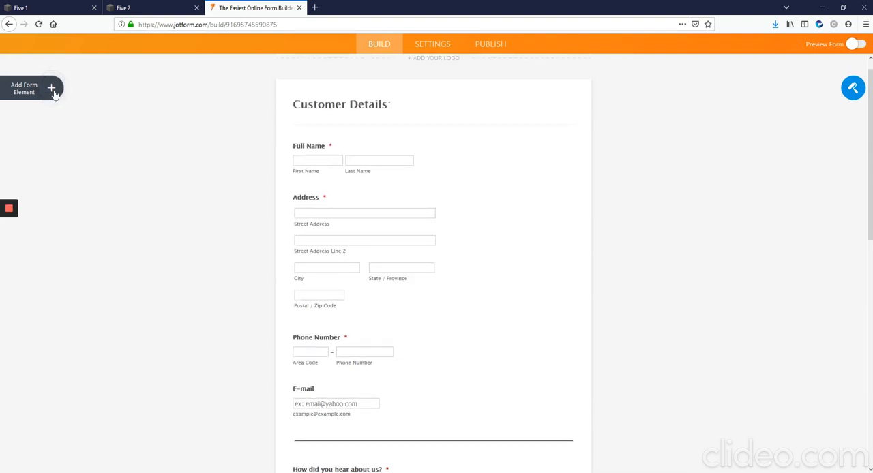
{"action": "mouse_move", "coordinate": [50, 87]}
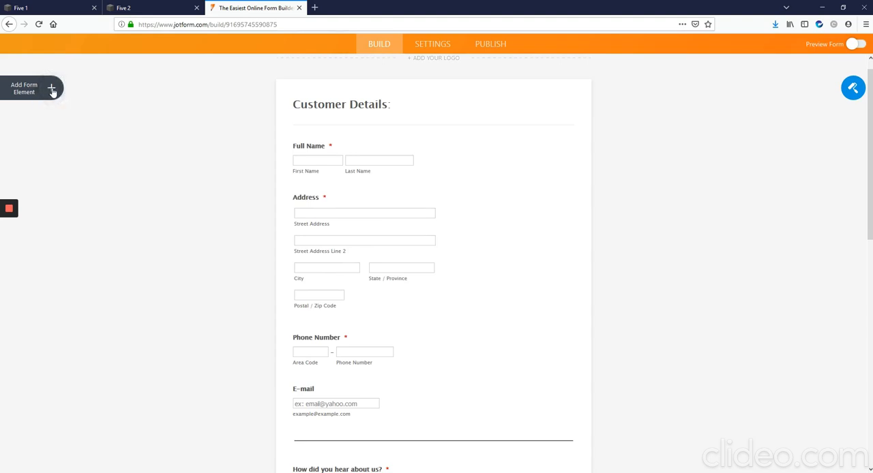
- Add a File Upload field after Address labelled 'Upload your document here'
{"action": "left_click", "coordinate": [33, 87]}
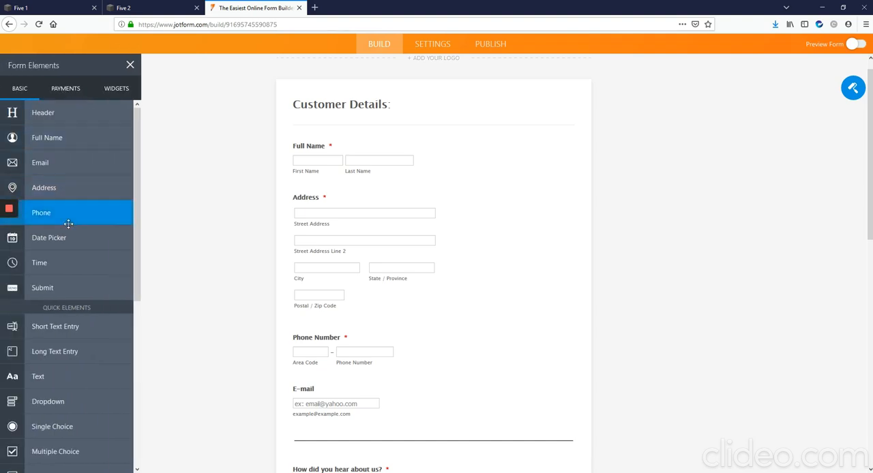
{"action": "scroll", "scroll_direction": "down", "scroll_amount": 3}
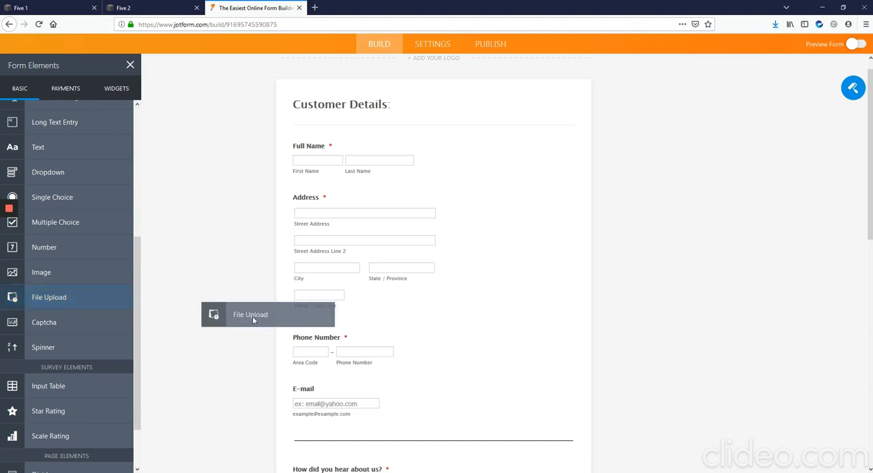
{"action": "left_click_drag", "start_coordinate": [268, 314], "coordinate": [361, 308]}
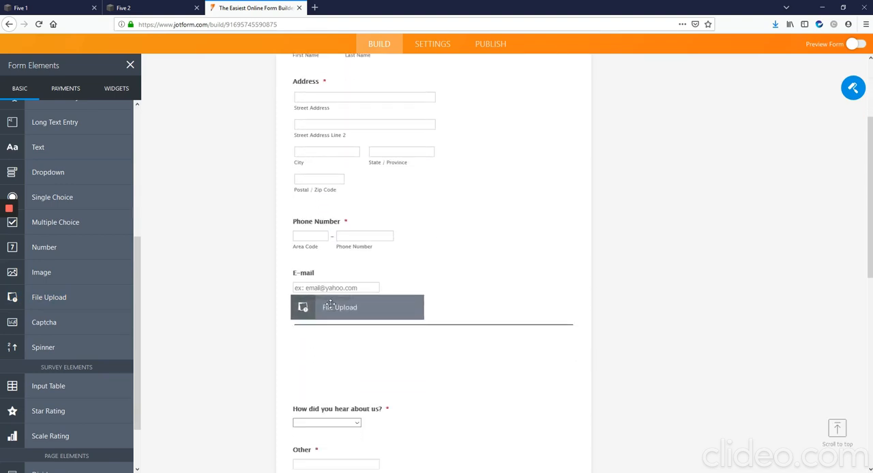
{"action": "left_click_drag", "start_coordinate": [338, 307], "coordinate": [336, 210]}
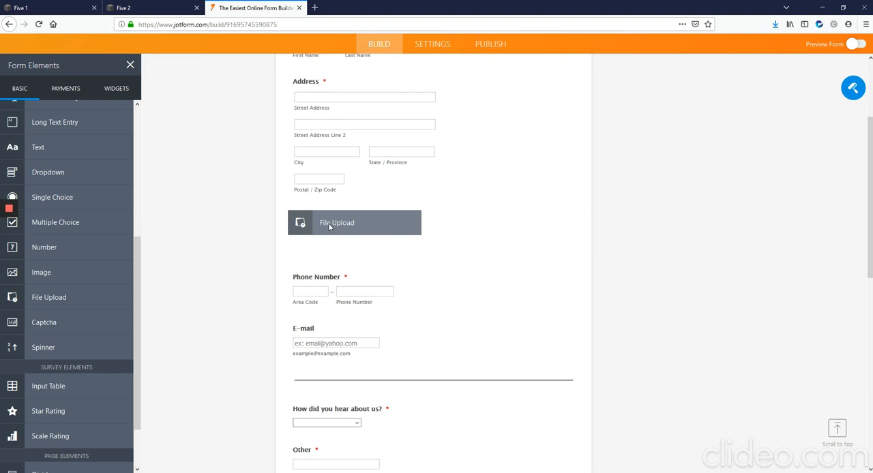
{"action": "left_click", "coordinate": [355, 223]}
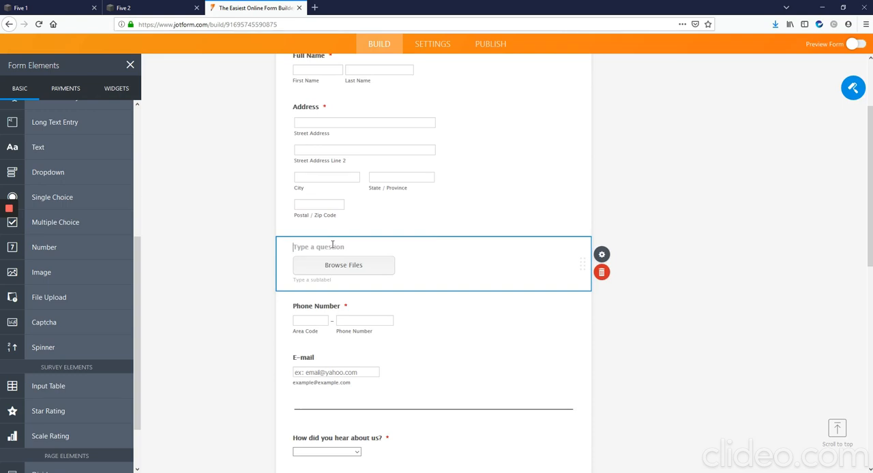
{"action": "type", "text": "Upload your"}
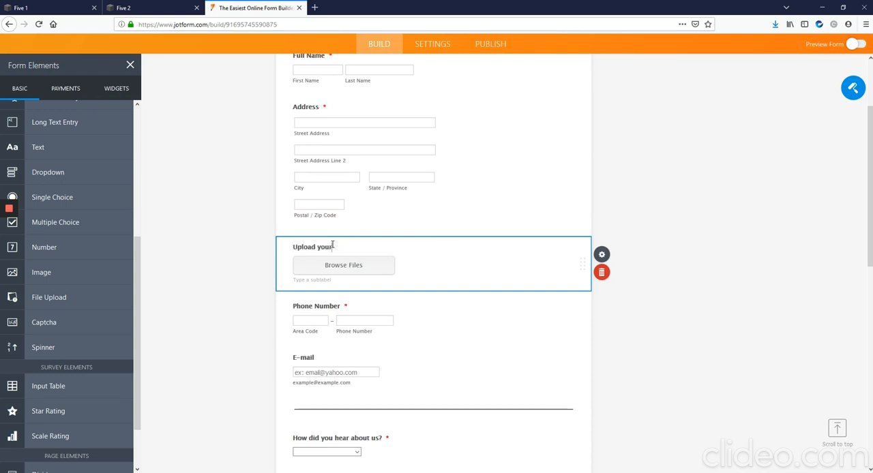
{"action": "type", "text": "document here"}
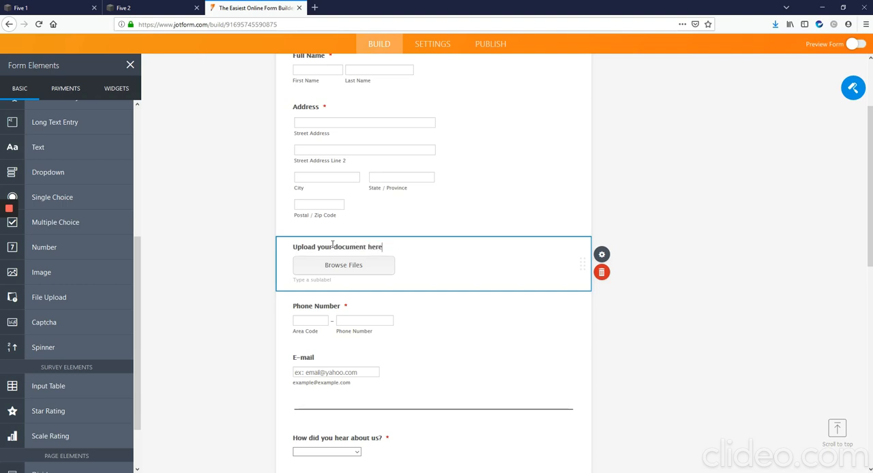
{"action": "mouse_move", "coordinate": [691, 187]}
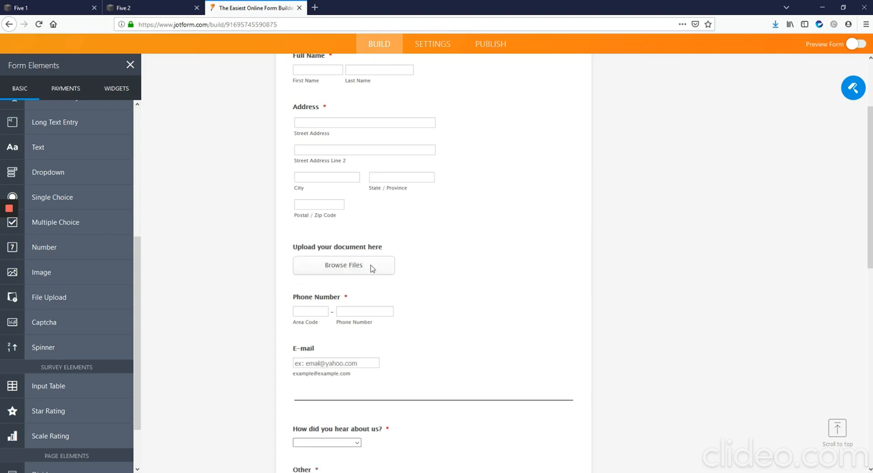
{"action": "mouse_move", "coordinate": [447, 278]}
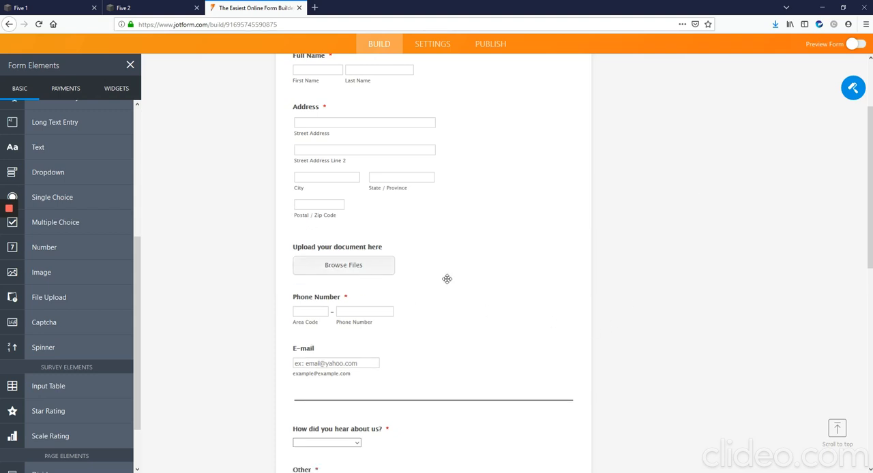
{"action": "scroll", "scroll_direction": "up", "scroll_amount": 3}
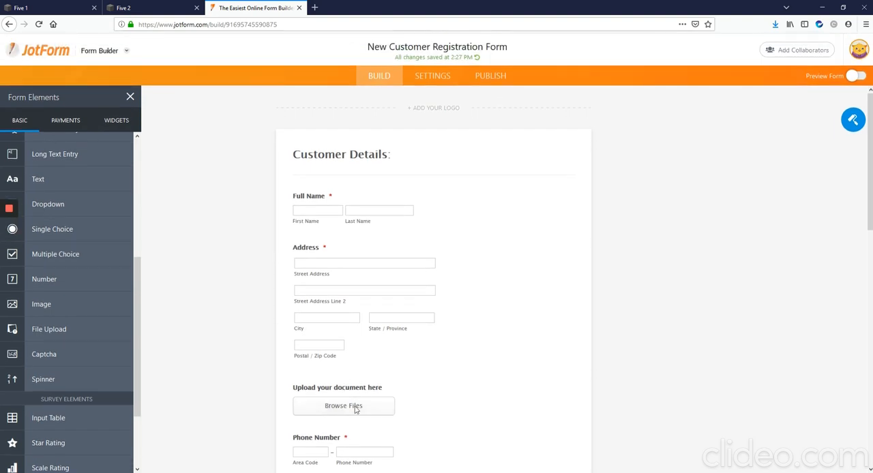
{"action": "mouse_move", "coordinate": [480, 270]}
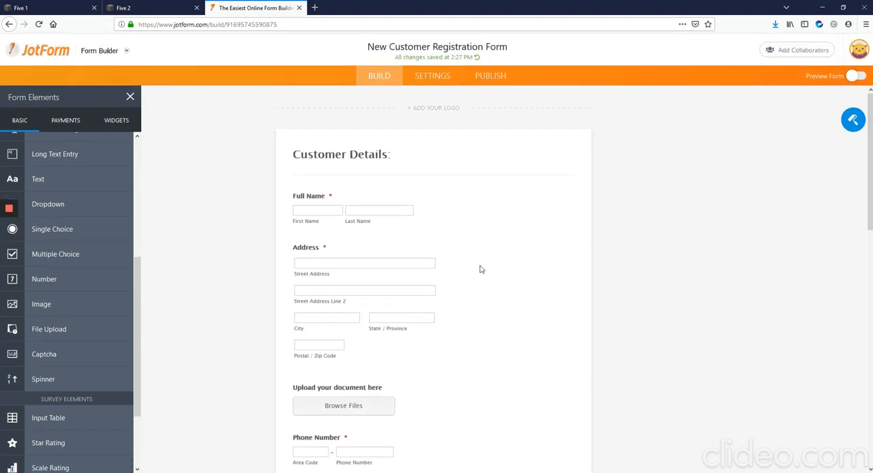
{"action": "mouse_move", "coordinate": [382, 274]}
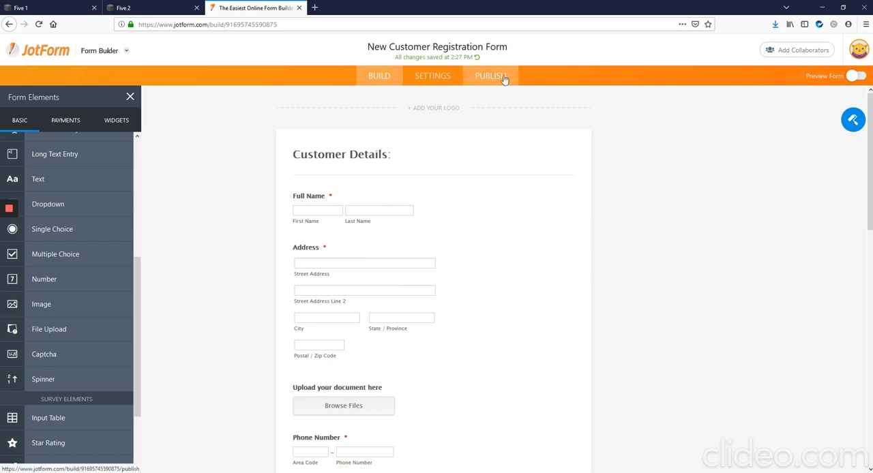
{"action": "mouse_move", "coordinate": [483, 82]}
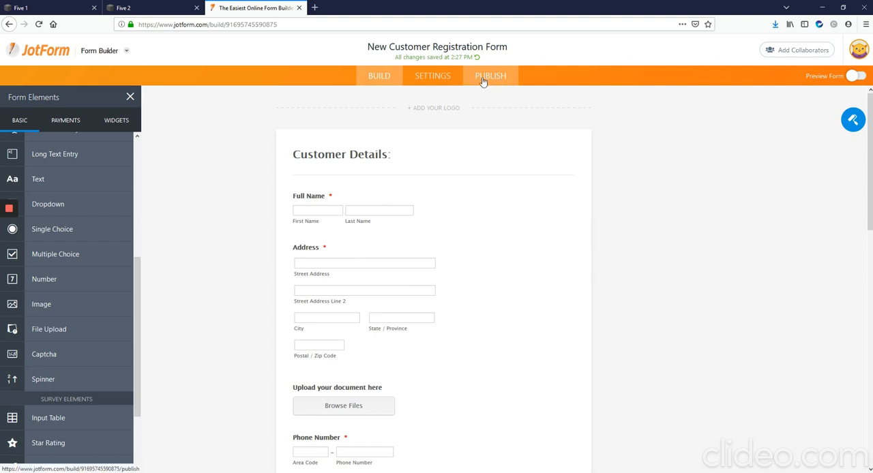
- Copy the form's iframe embed code from the Publish embed options
{"action": "left_click", "coordinate": [491, 77]}
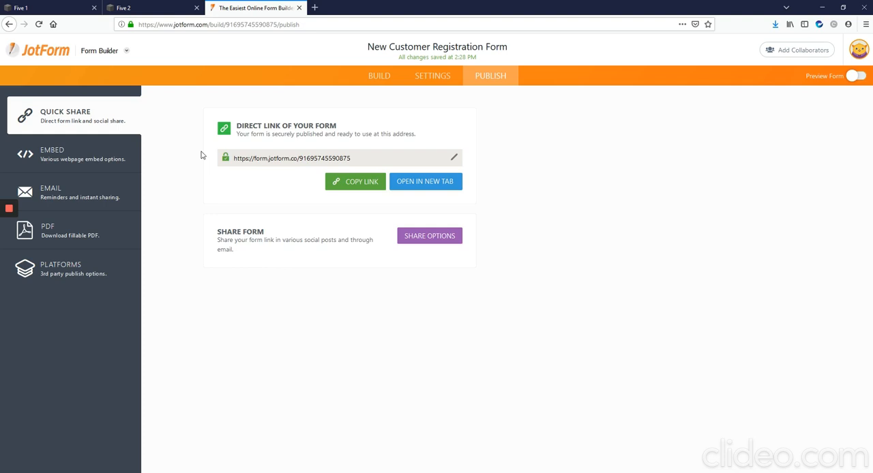
{"action": "mouse_move", "coordinate": [109, 150]}
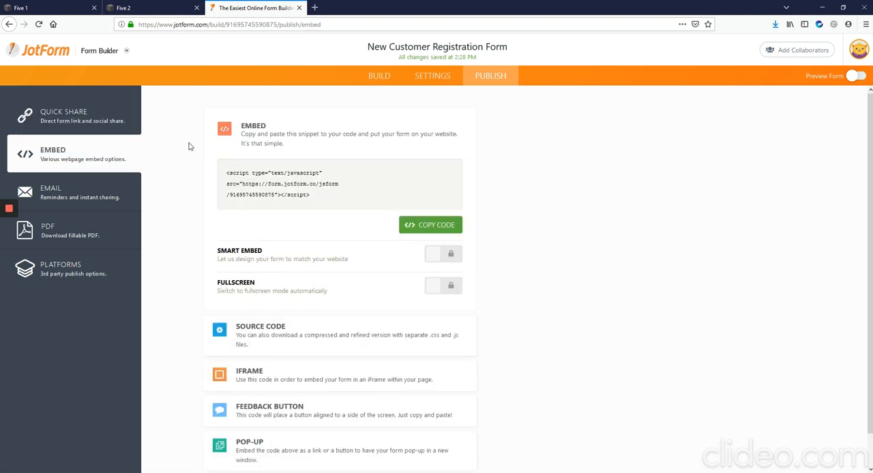
{"action": "scroll", "scroll_direction": "down", "scroll_amount": 3}
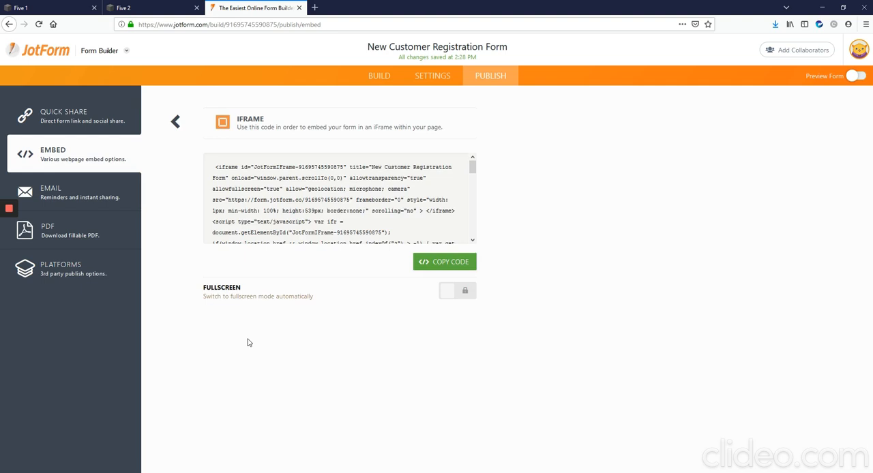
{"action": "mouse_move", "coordinate": [461, 180]}
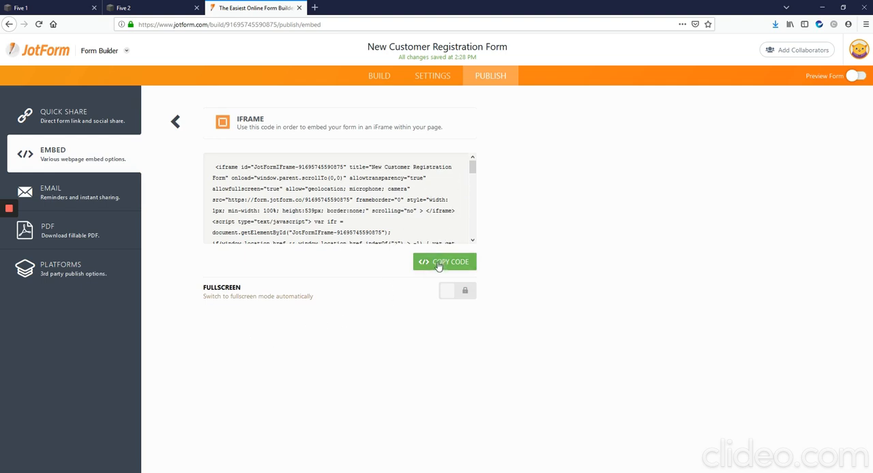
{"action": "left_click", "coordinate": [445, 262]}
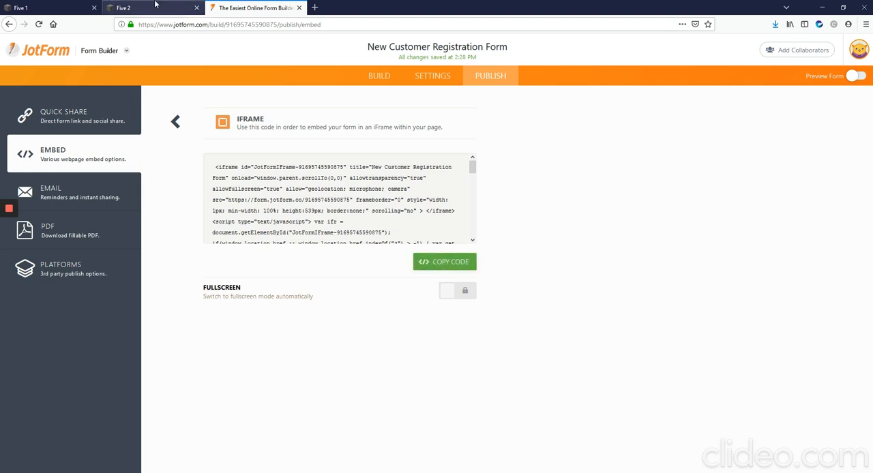
{"action": "mouse_move", "coordinate": [155, 8]}
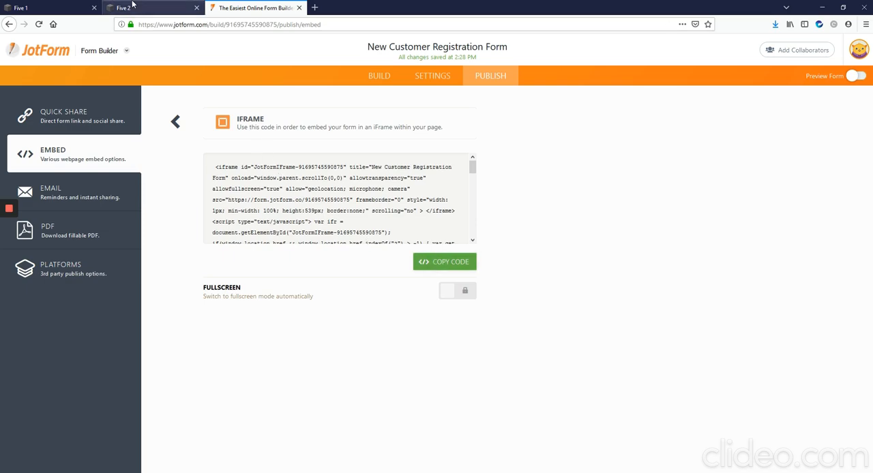
- Return to the Squarespace site and bring the homepage's lower content into view for editing
{"action": "left_click", "coordinate": [153, 9]}
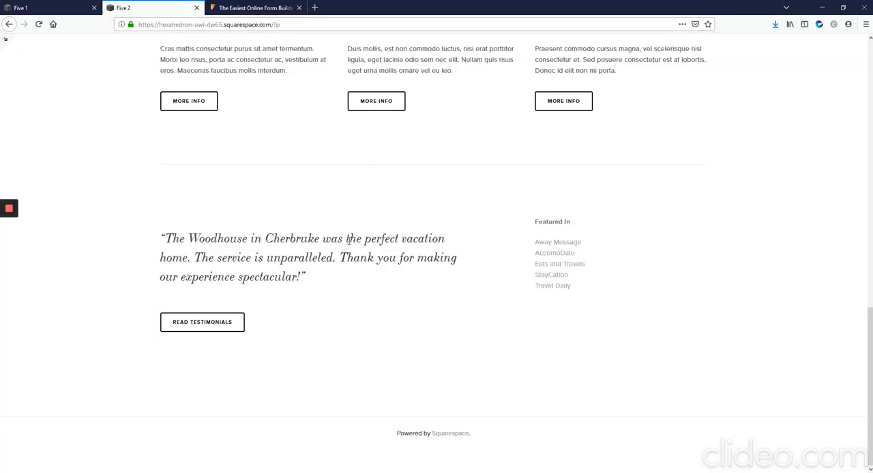
{"action": "scroll", "scroll_direction": "up", "scroll_amount": 3}
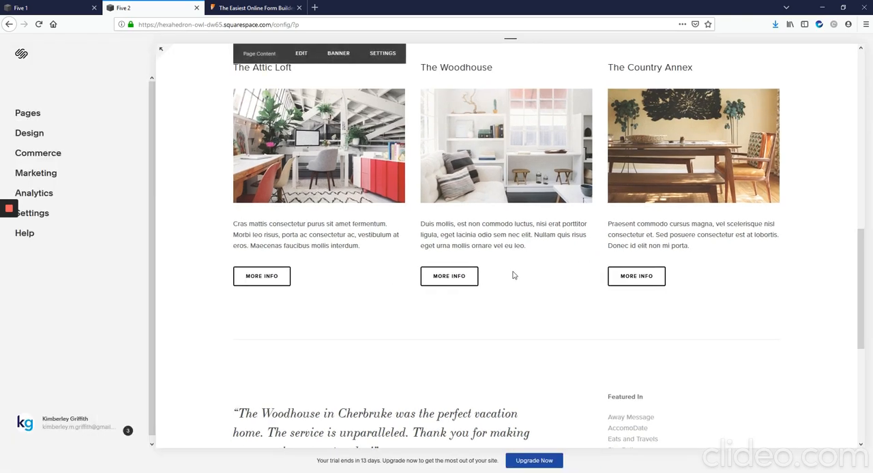
{"action": "scroll", "scroll_direction": "down", "scroll_amount": 3}
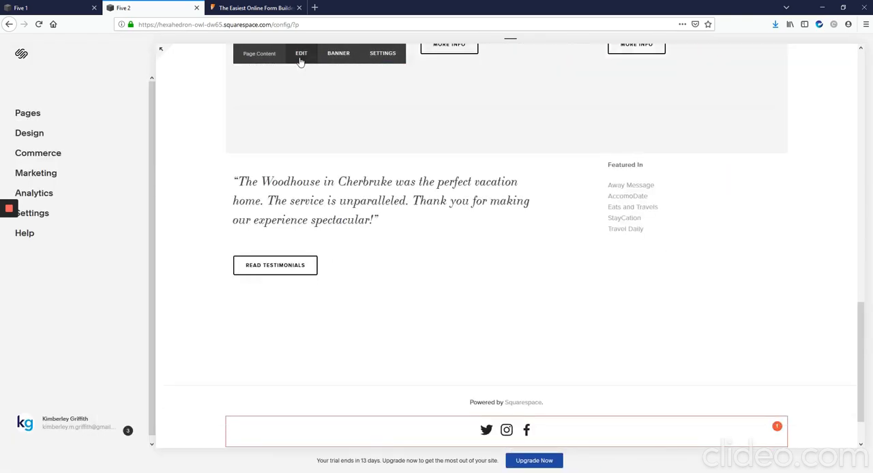
{"action": "mouse_move", "coordinate": [300, 53]}
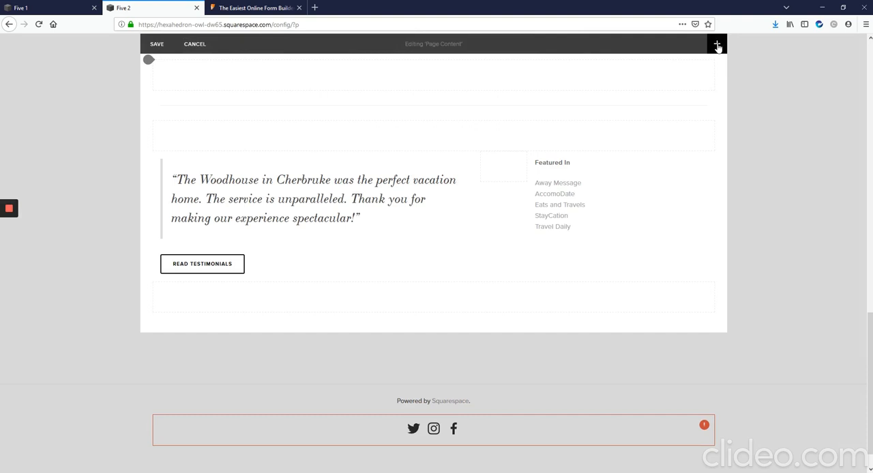
{"action": "mouse_move", "coordinate": [719, 52]}
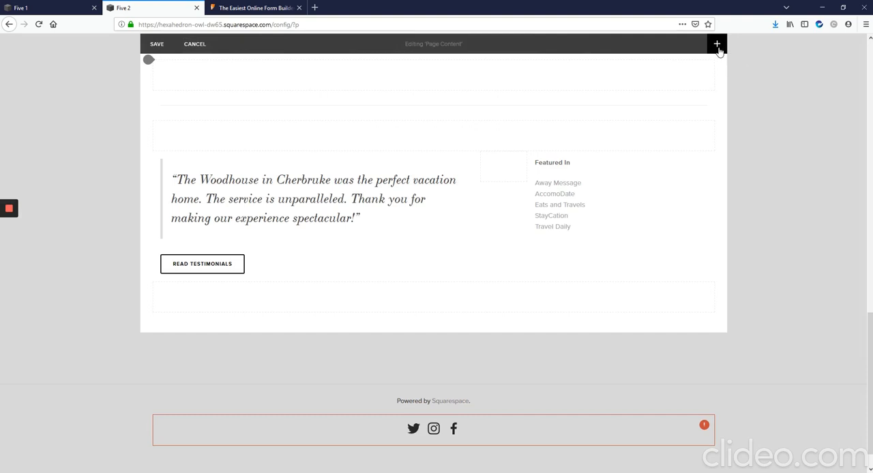
- Add a Code block below the testimonial and begin editing its contents
{"action": "left_click", "coordinate": [718, 43]}
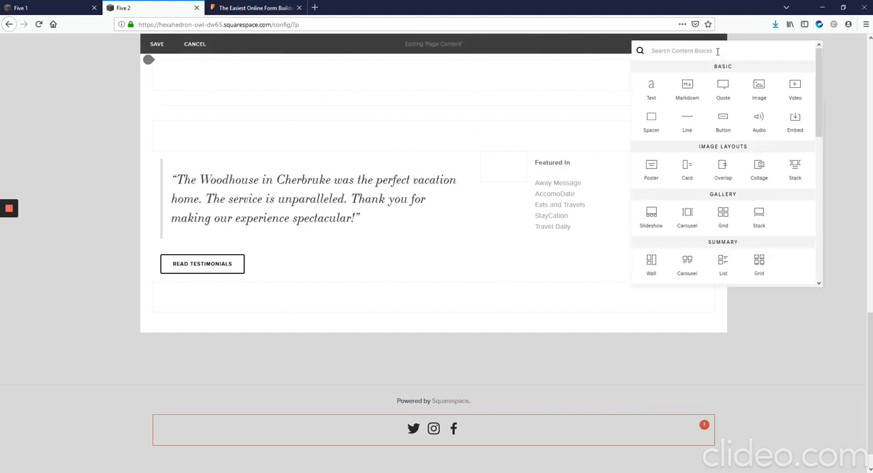
{"action": "type", "text": "code"}
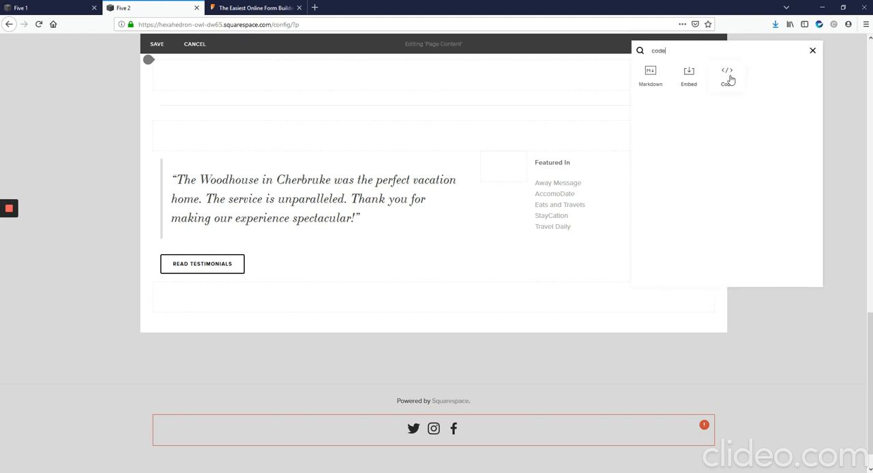
{"action": "left_click", "coordinate": [727, 75]}
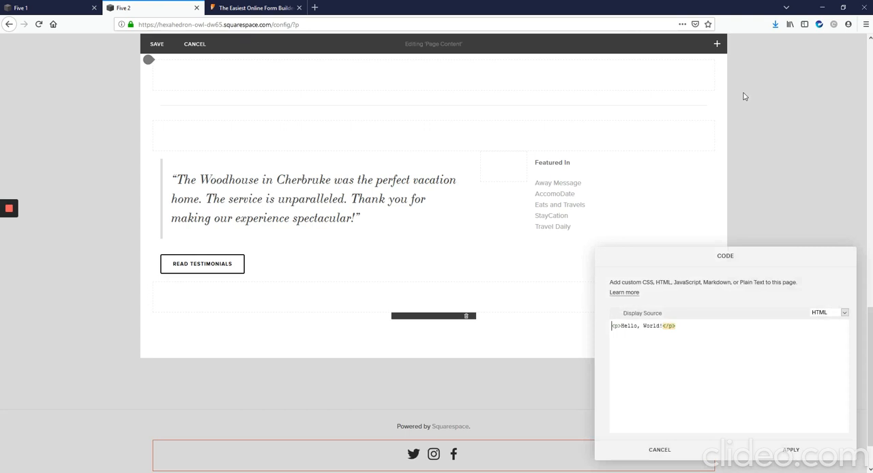
{"action": "left_click", "coordinate": [618, 314]}
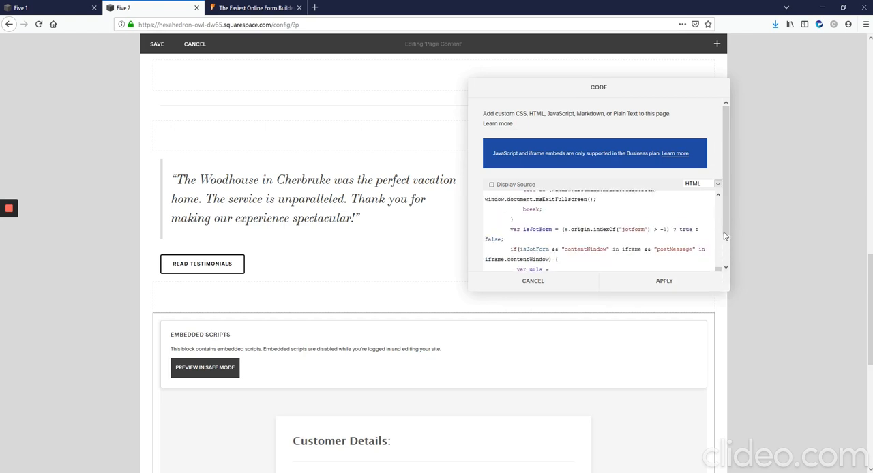
- Paste the JotForm iframe embed code so the block previews the Customer Details form
{"action": "scroll", "scroll_direction": "down", "scroll_amount": 3}
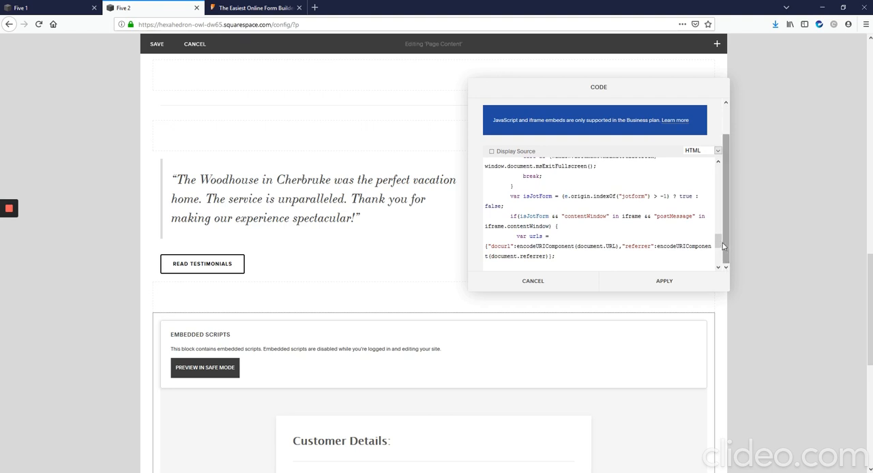
{"action": "scroll", "scroll_direction": "up", "scroll_amount": 3}
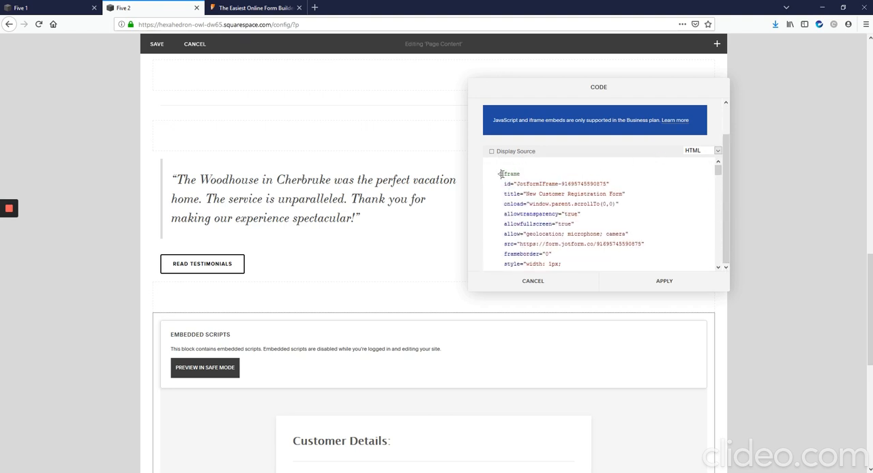
{"action": "scroll", "scroll_direction": "down", "scroll_amount": 3}
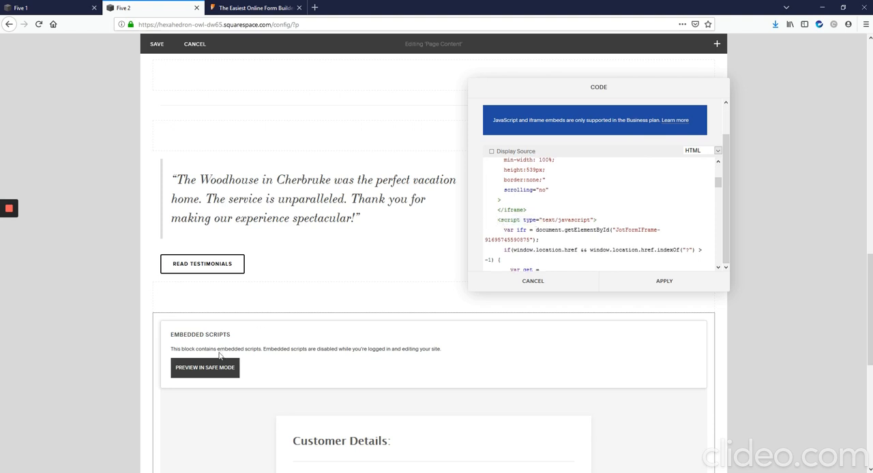
{"action": "mouse_move", "coordinate": [489, 371]}
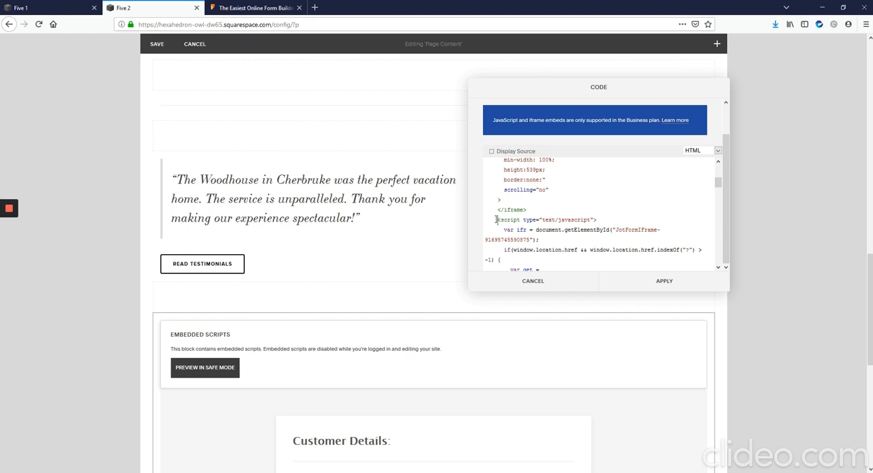
- Cut the <script> section after </iframe> from the code block, leaving only the iframe
{"action": "double_click", "coordinate": [509, 219]}
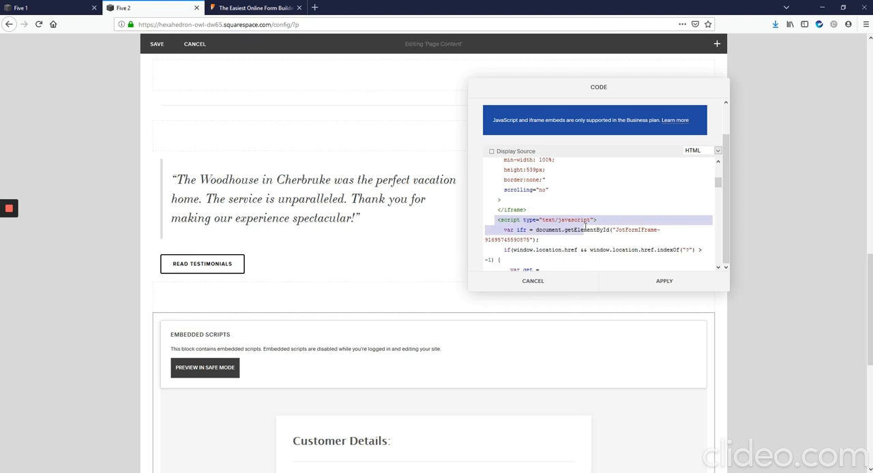
{"action": "scroll", "scroll_direction": "down", "scroll_amount": 3}
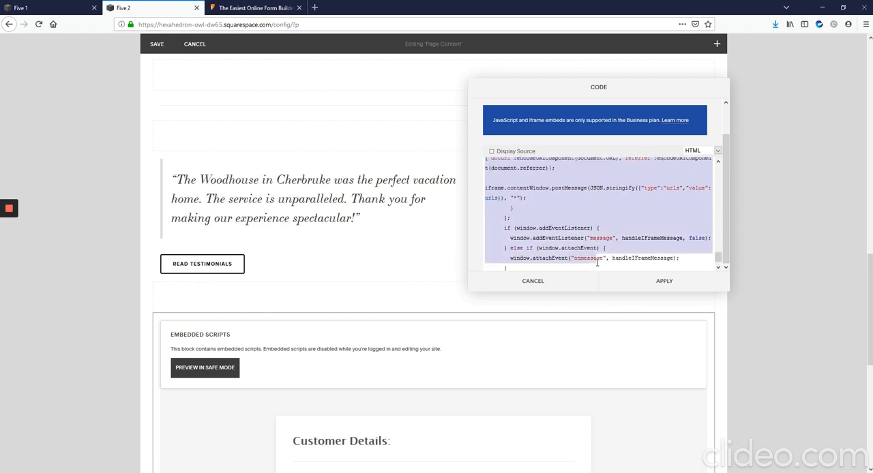
{"action": "scroll", "scroll_direction": "down", "scroll_amount": 3}
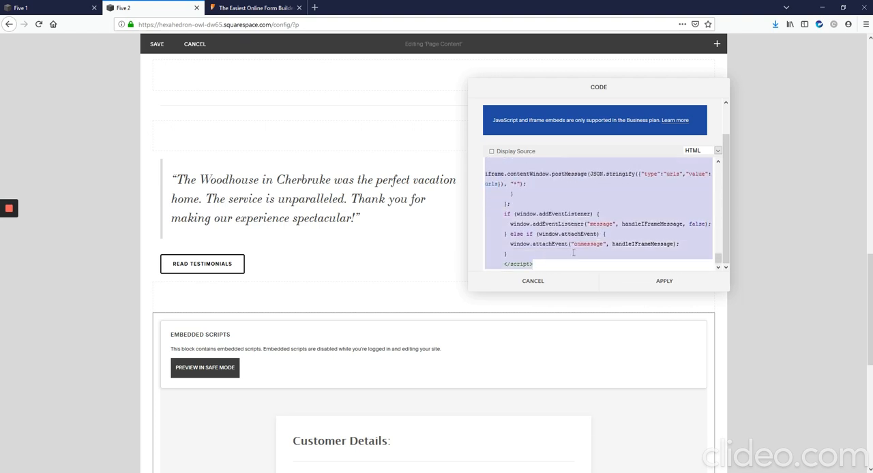
{"action": "mouse_move", "coordinate": [578, 229]}
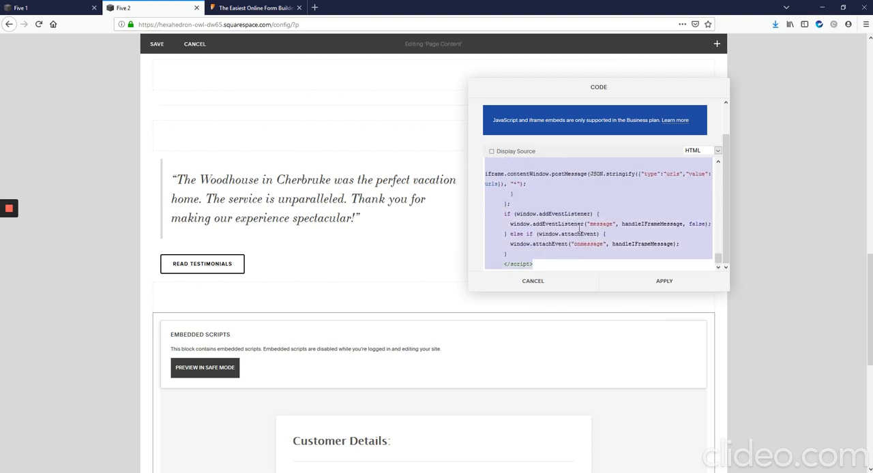
{"action": "scroll", "scroll_direction": "up", "scroll_amount": 3}
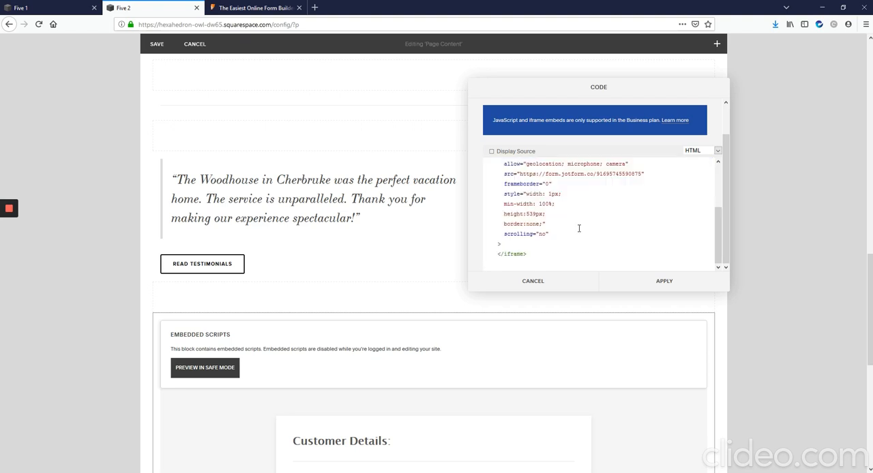
{"action": "scroll", "scroll_direction": "down", "scroll_amount": 3}
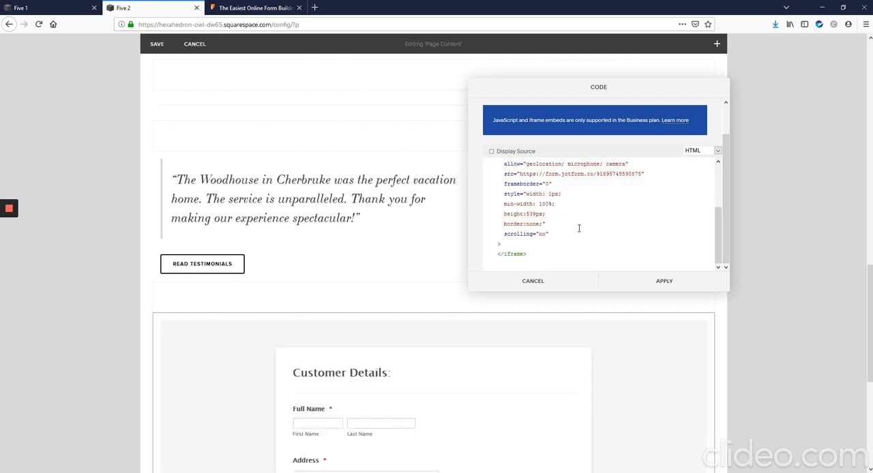
{"action": "mouse_move", "coordinate": [712, 245]}
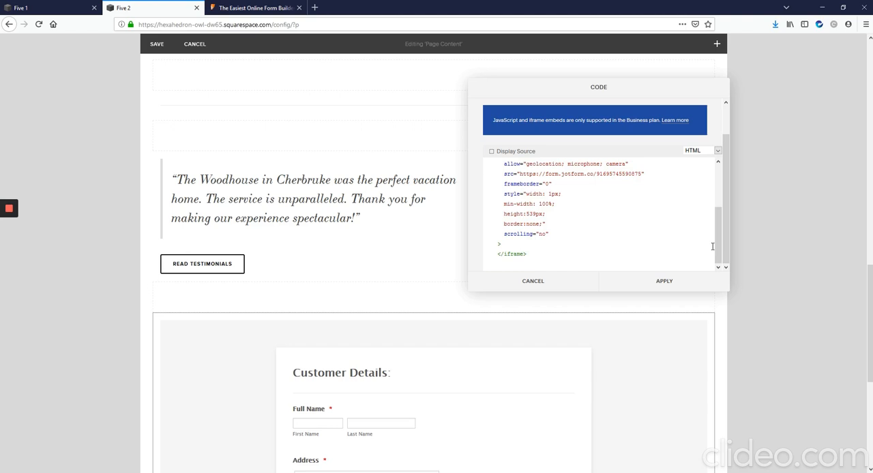
{"action": "scroll", "scroll_direction": "up", "scroll_amount": 3}
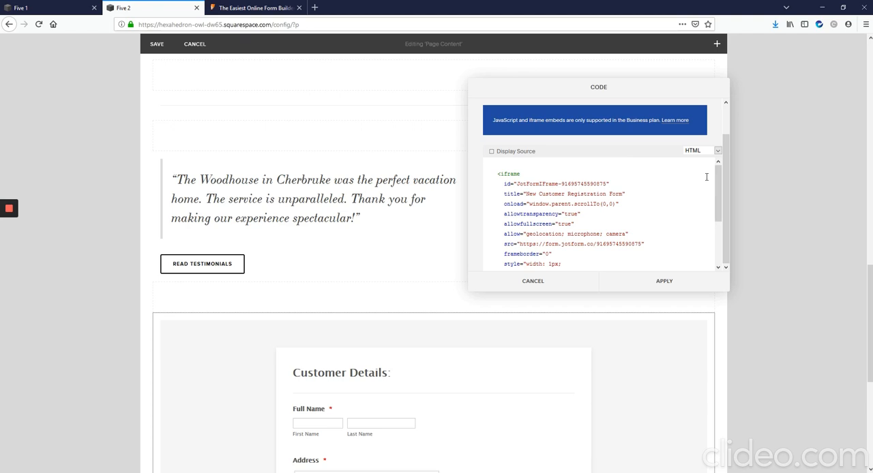
{"action": "mouse_move", "coordinate": [697, 281]}
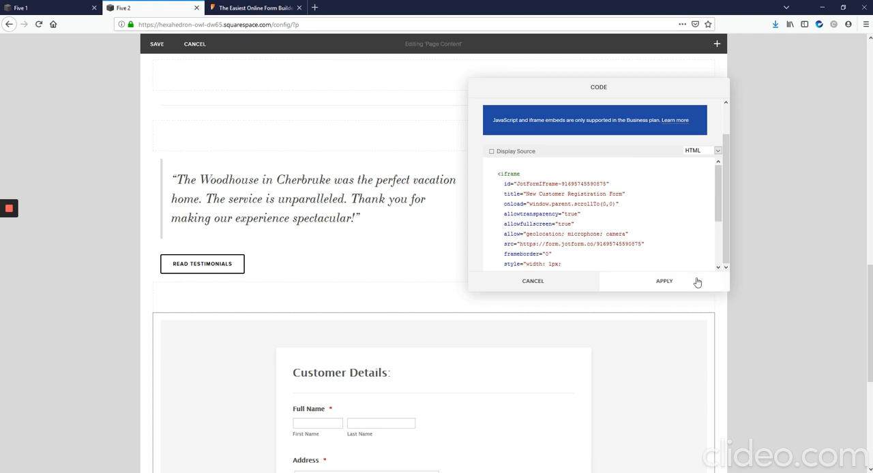
- Apply the iframe-only code to the block and save the page with the embedded form
{"action": "left_click", "coordinate": [663, 281]}
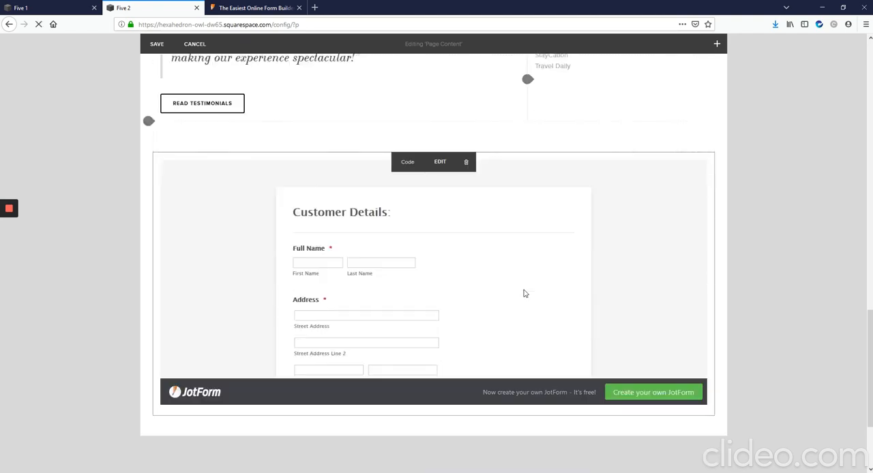
{"action": "scroll", "scroll_direction": "down", "scroll_amount": 3}
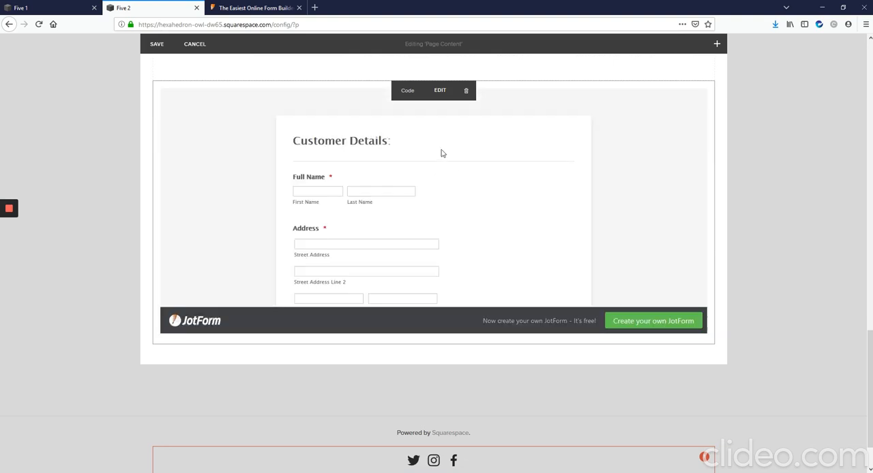
{"action": "mouse_move", "coordinate": [391, 147]}
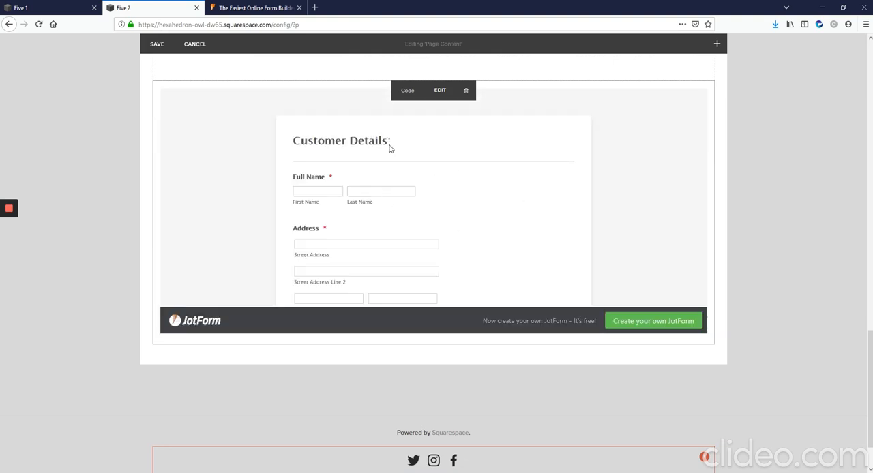
{"action": "mouse_move", "coordinate": [399, 128]}
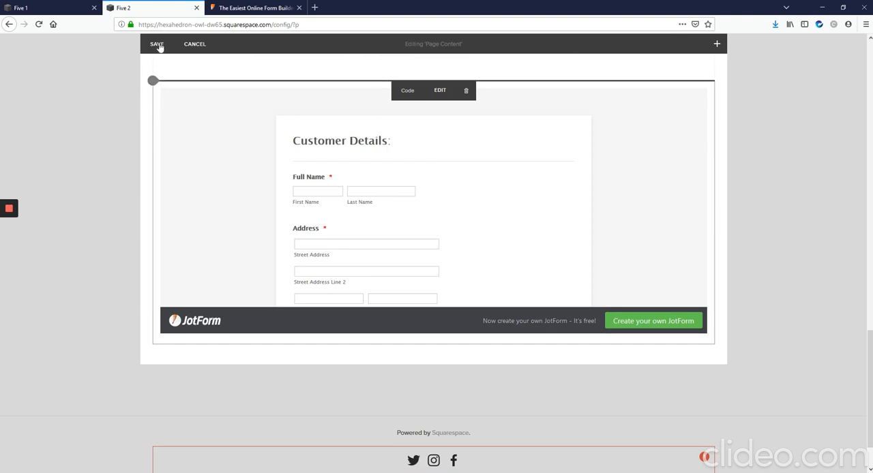
{"action": "mouse_move", "coordinate": [157, 43]}
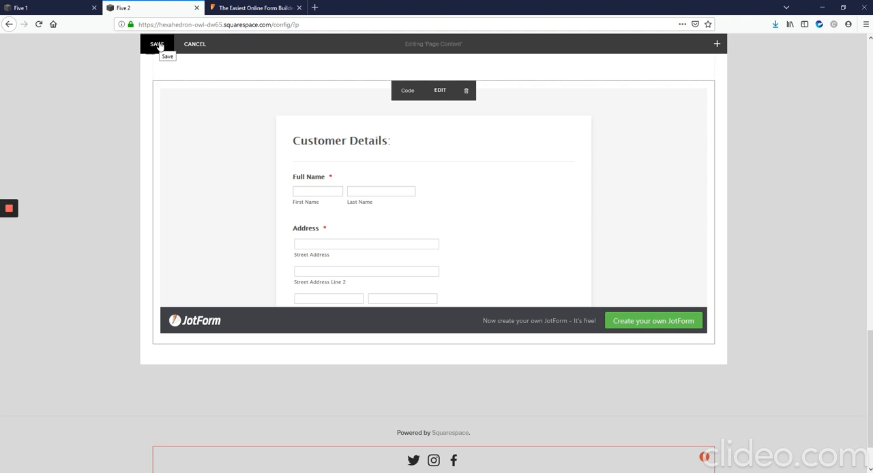
{"action": "left_click", "coordinate": [157, 44]}
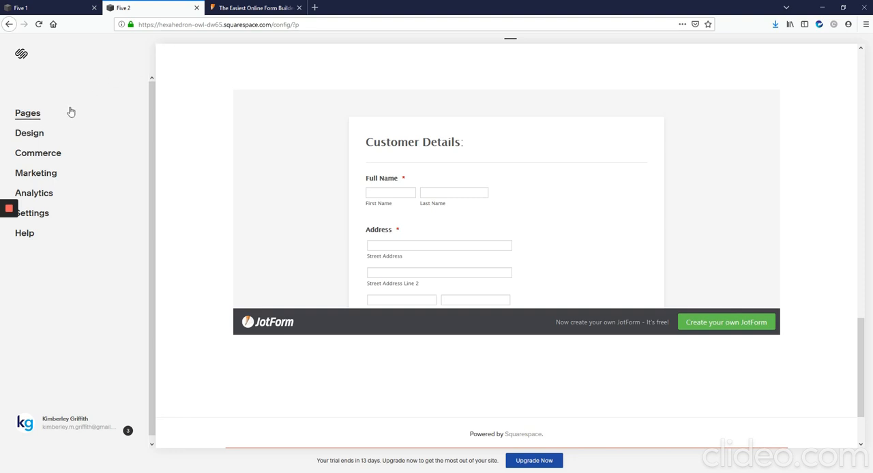
- Navigate to the site's Advanced settings and its Code Injection page
{"action": "scroll", "scroll_direction": "down", "scroll_amount": 3}
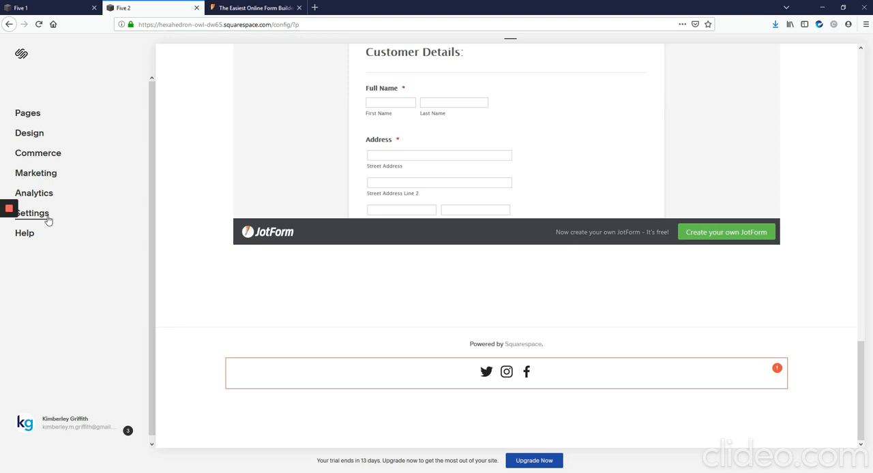
{"action": "left_click", "coordinate": [33, 213]}
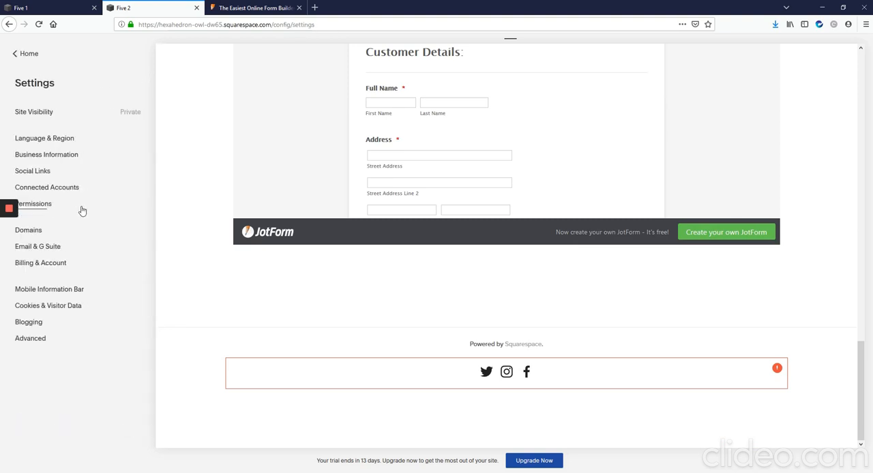
{"action": "mouse_move", "coordinate": [30, 338]}
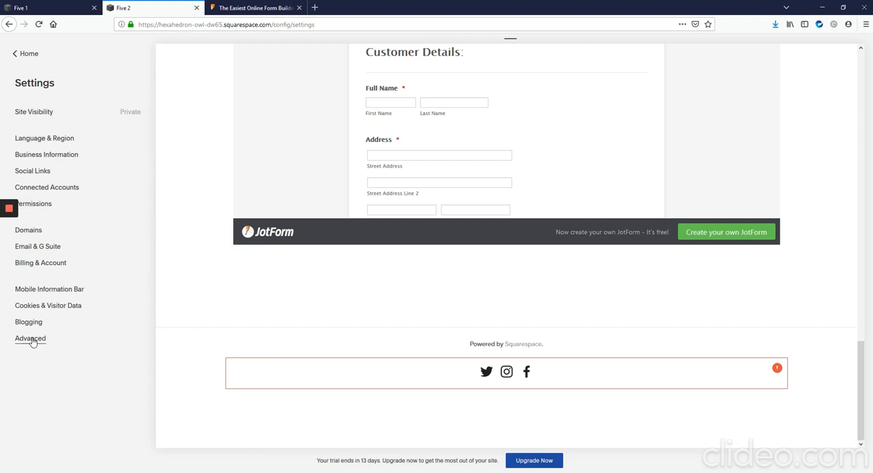
{"action": "left_click", "coordinate": [30, 339]}
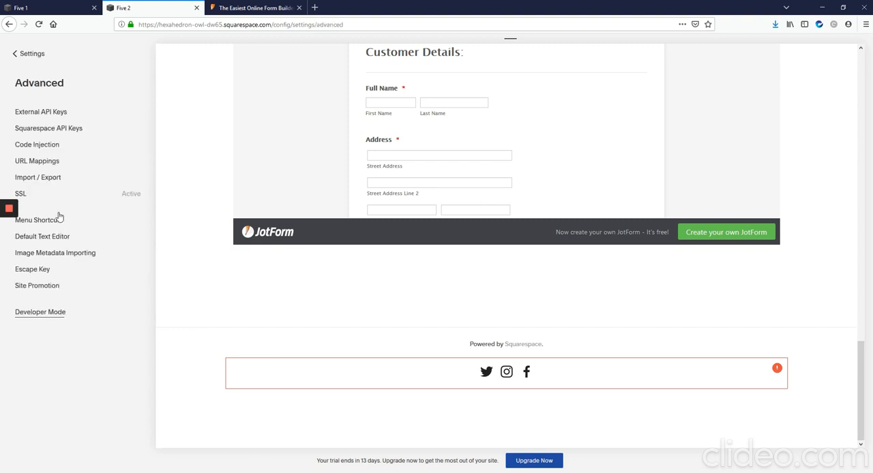
{"action": "mouse_move", "coordinate": [37, 144]}
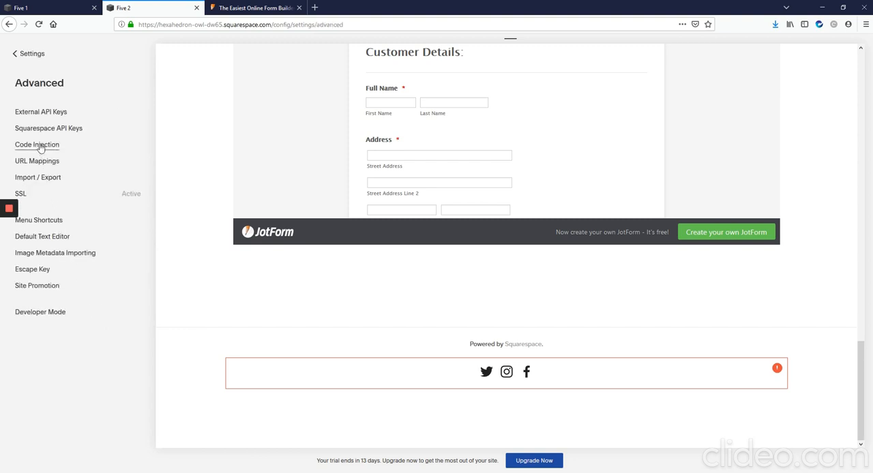
{"action": "left_click", "coordinate": [37, 144]}
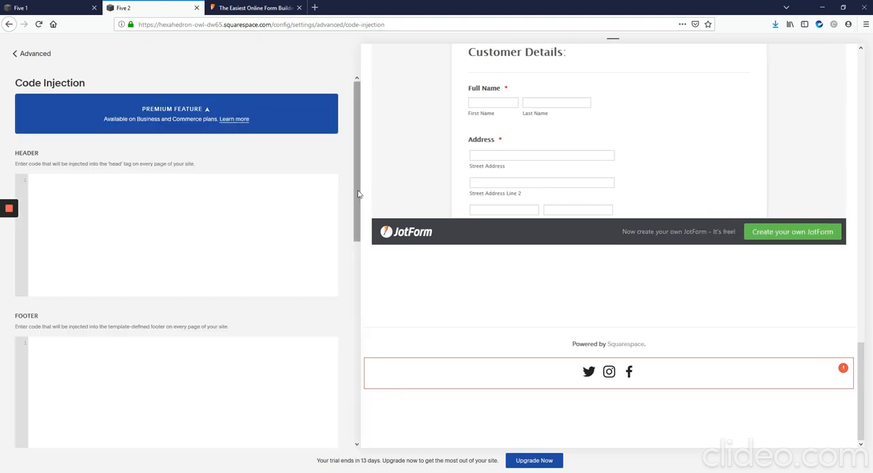
- Reach the Footer code injection area and focus its empty box
{"action": "scroll", "scroll_direction": "down", "scroll_amount": 3}
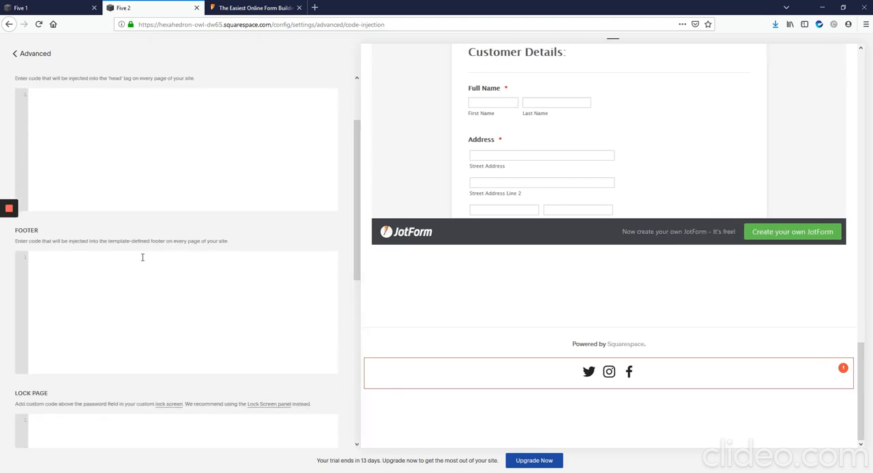
{"action": "double_click", "coordinate": [26, 230]}
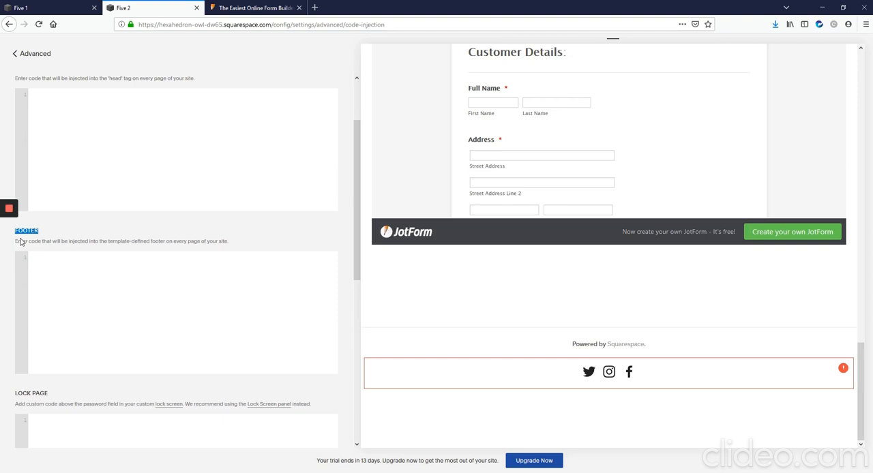
{"action": "mouse_move", "coordinate": [120, 292]}
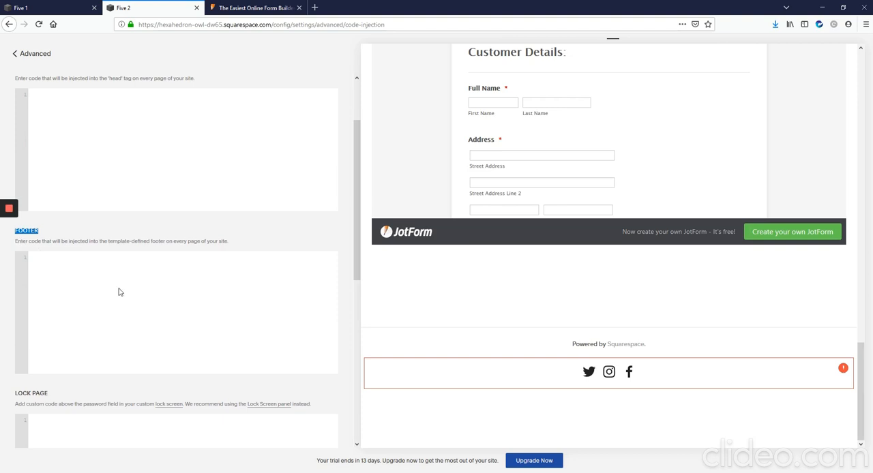
{"action": "left_click", "coordinate": [82, 275]}
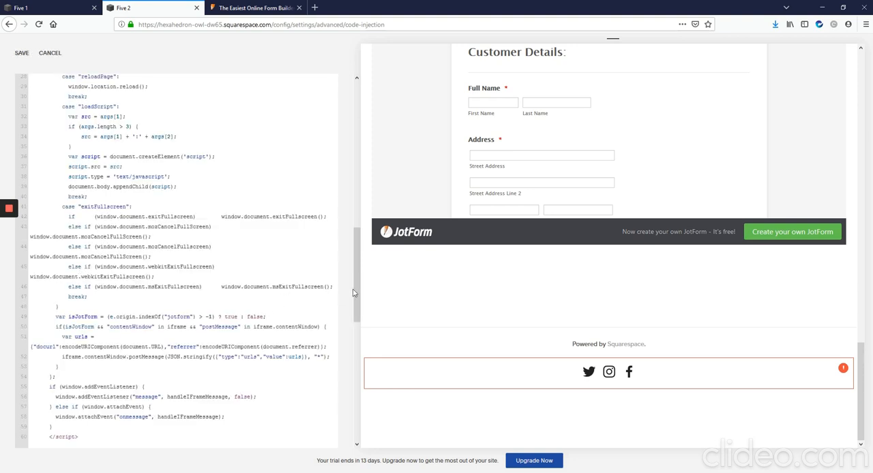
- Paste the JotForm script into the Footer box, check it through, and save
{"action": "scroll", "scroll_direction": "down", "scroll_amount": 3}
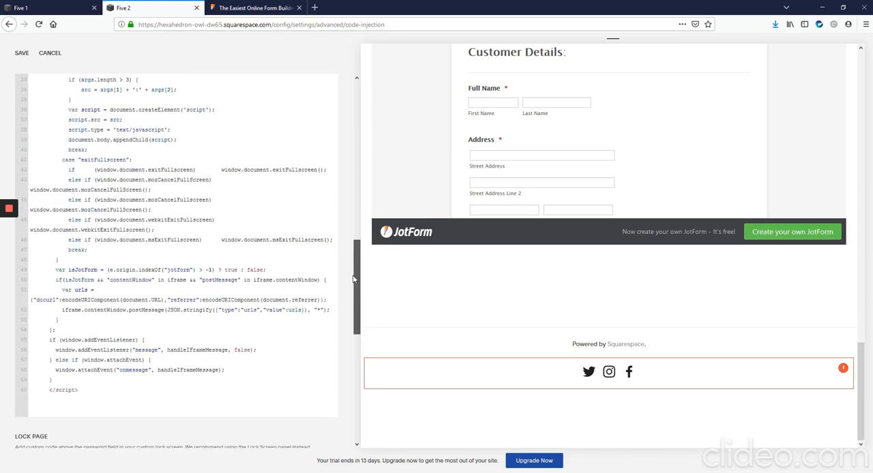
{"action": "scroll", "scroll_direction": "up", "scroll_amount": 3}
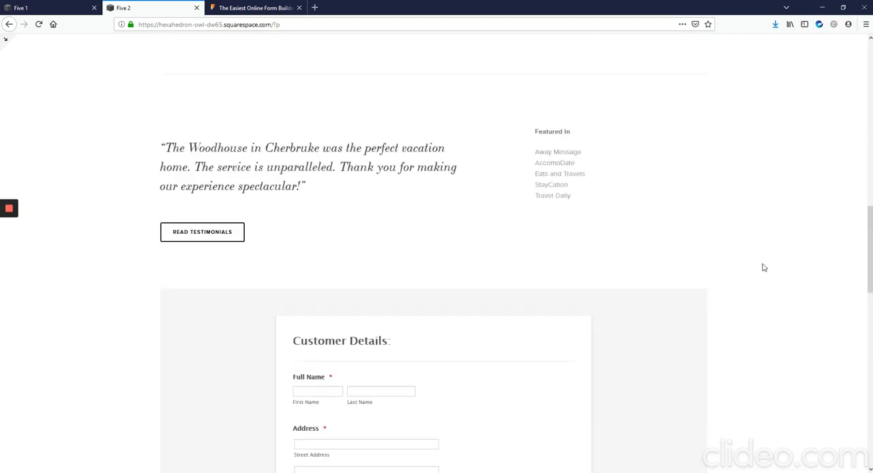
- Review the live embedded Customer Details form down to Submit and try submitting it
{"action": "scroll", "scroll_direction": "down", "scroll_amount": 3}
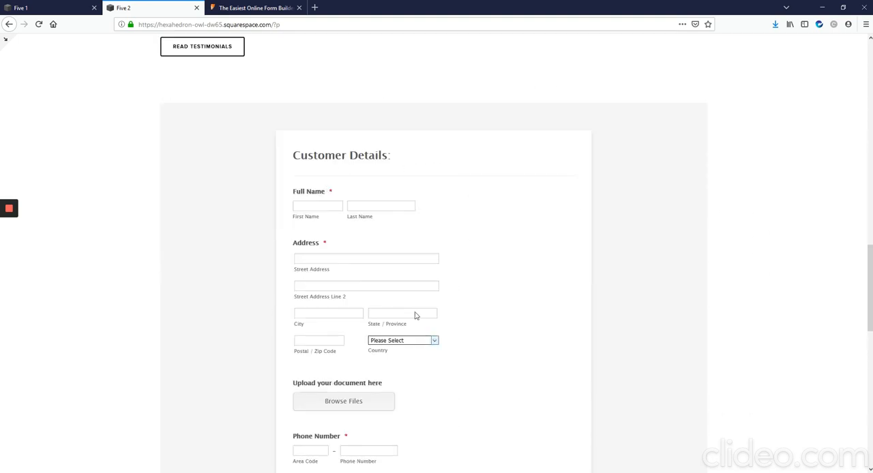
{"action": "scroll", "scroll_direction": "down", "scroll_amount": 3}
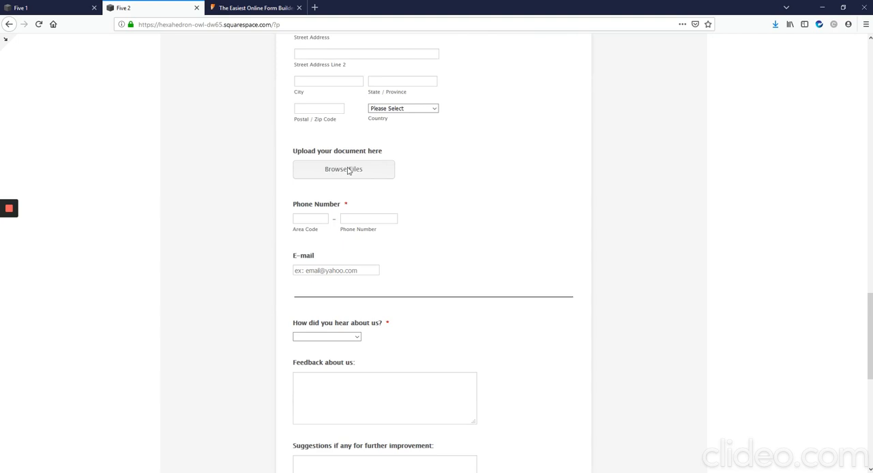
{"action": "mouse_move", "coordinate": [360, 171]}
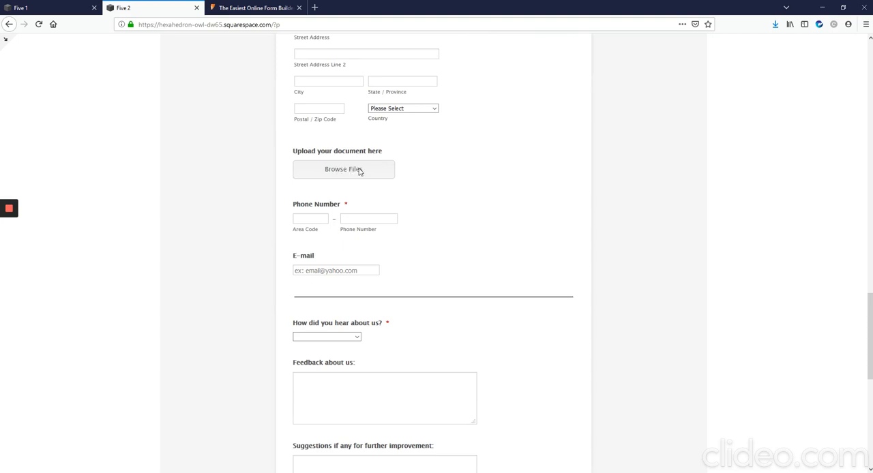
{"action": "scroll", "scroll_direction": "up", "scroll_amount": 3}
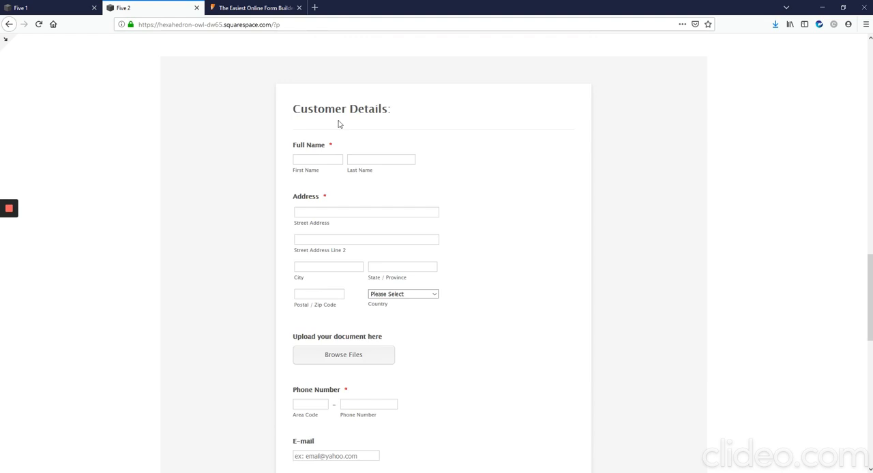
{"action": "scroll", "scroll_direction": "down", "scroll_amount": 3}
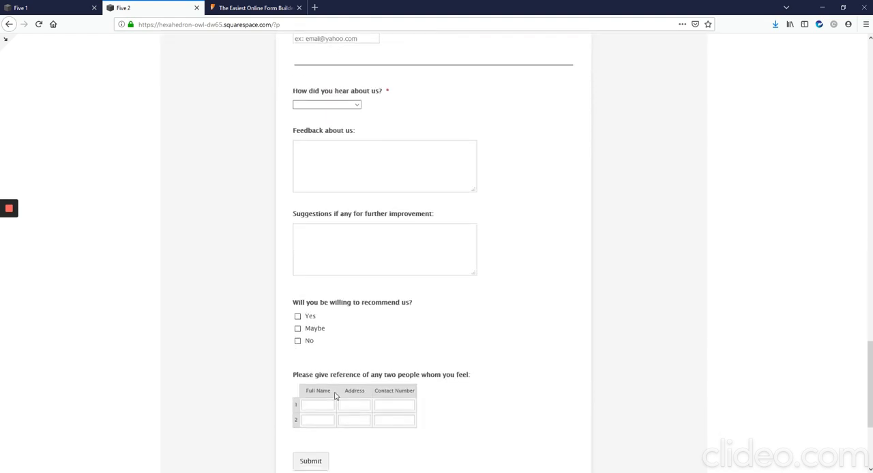
{"action": "scroll", "scroll_direction": "down", "scroll_amount": 3}
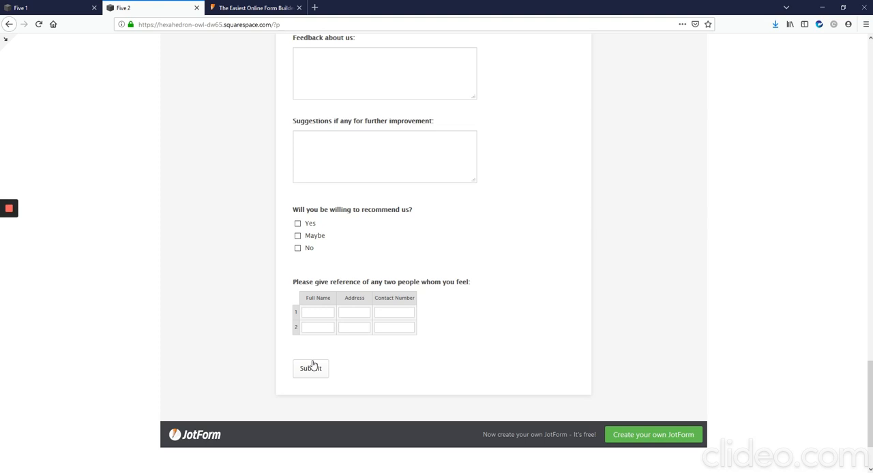
{"action": "left_click", "coordinate": [255, 8]}
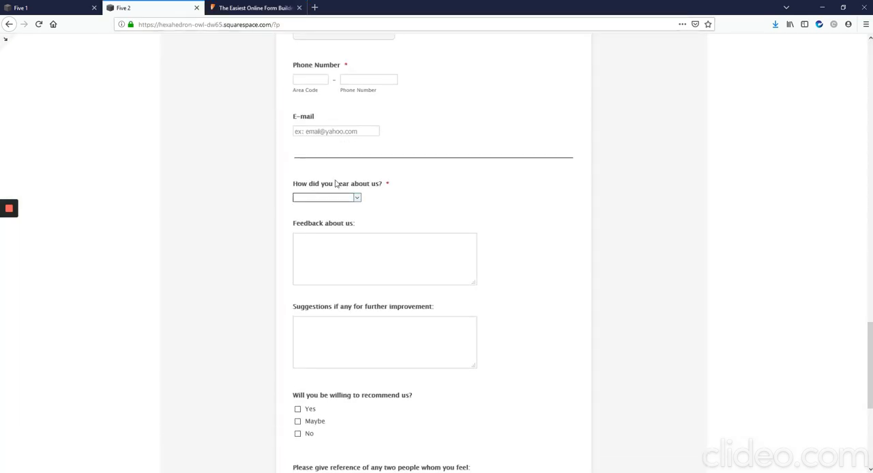
- Switch back to the JotForm tab showing the iframe embed section
{"action": "scroll", "scroll_direction": "up", "scroll_amount": 3}
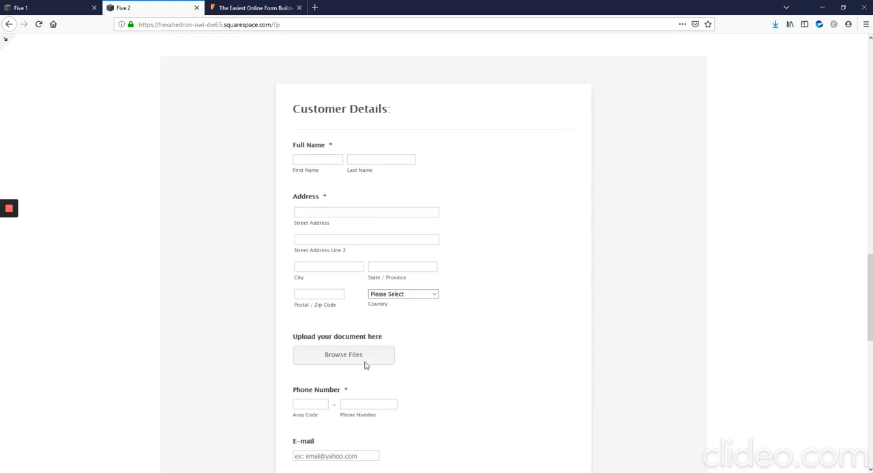
{"action": "mouse_move", "coordinate": [404, 312]}
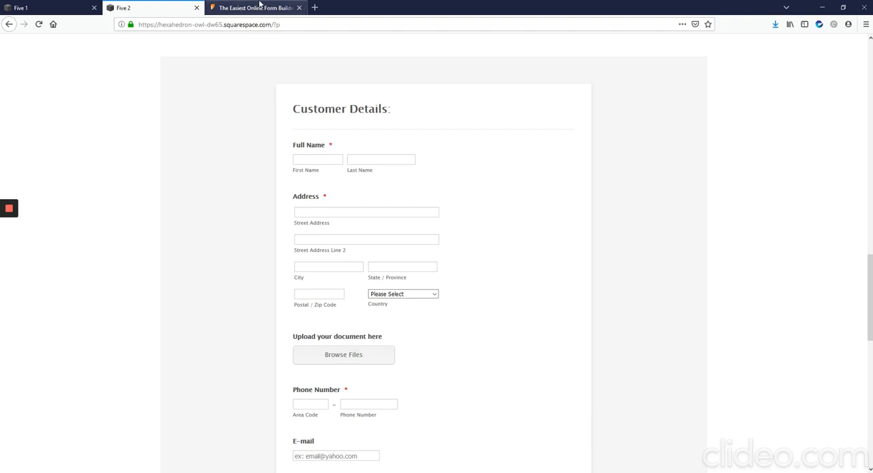
{"action": "left_click", "coordinate": [256, 8]}
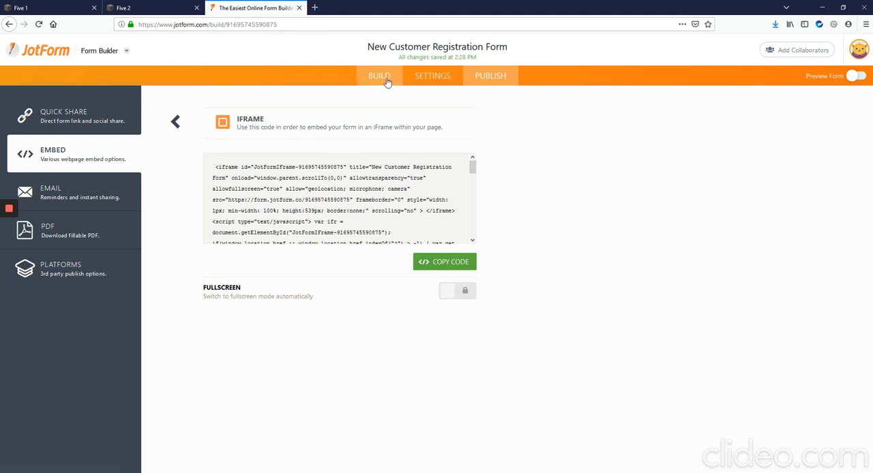
- View the registration form in JotForm's builder, then return to the live site
{"action": "left_click", "coordinate": [379, 77]}
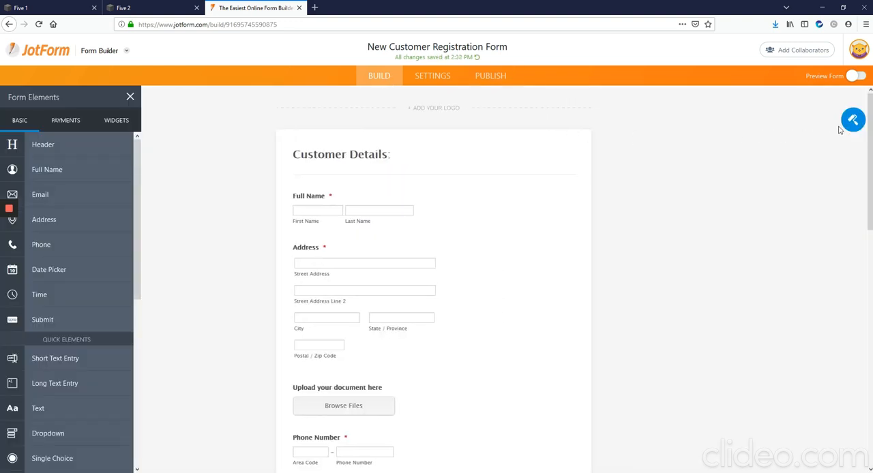
{"action": "mouse_move", "coordinate": [853, 122]}
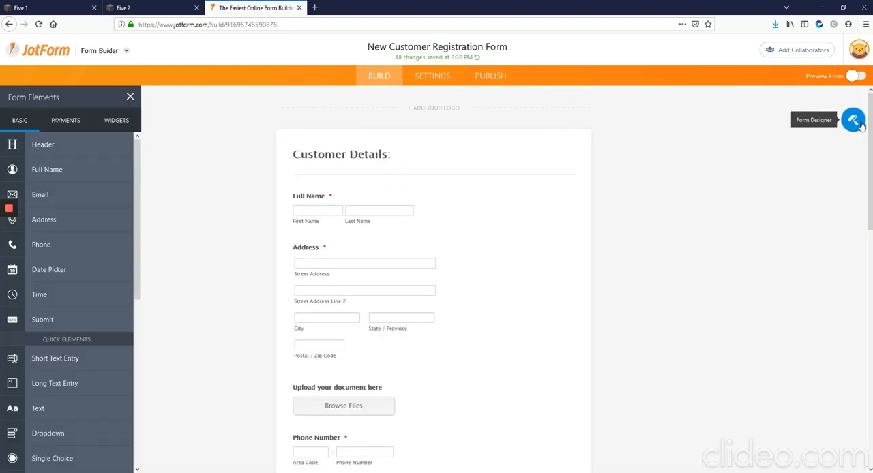
{"action": "mouse_move", "coordinate": [338, 251]}
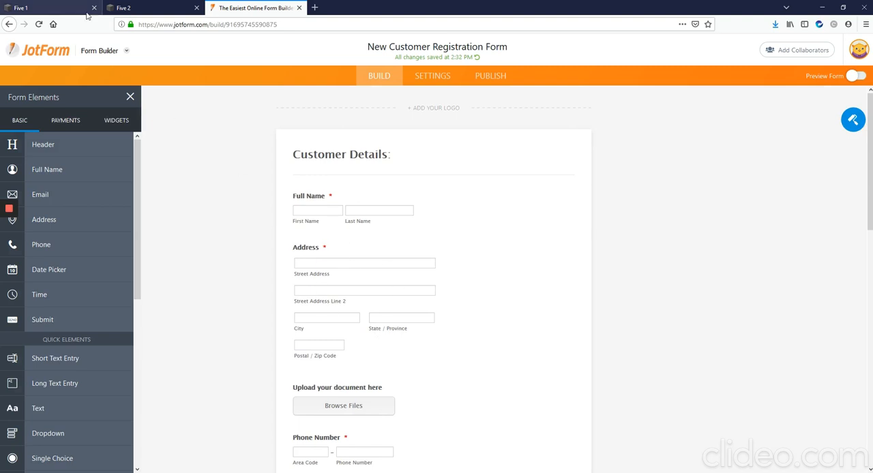
{"action": "left_click", "coordinate": [122, 8]}
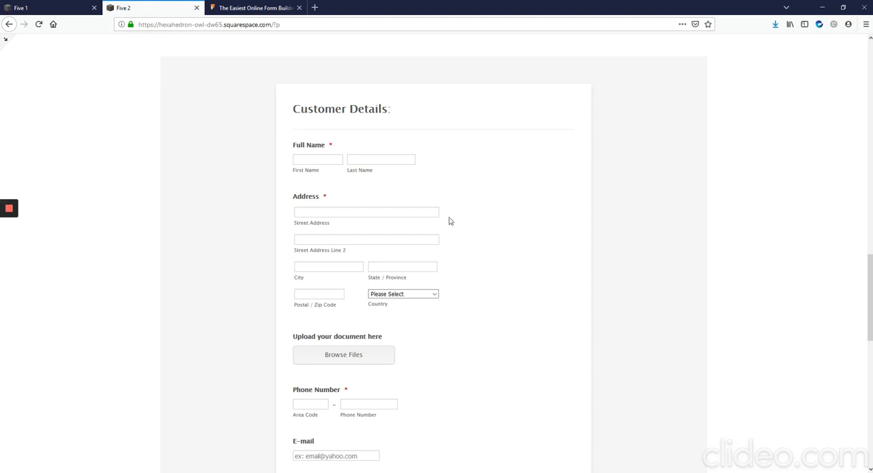
{"action": "mouse_move", "coordinate": [430, 322]}
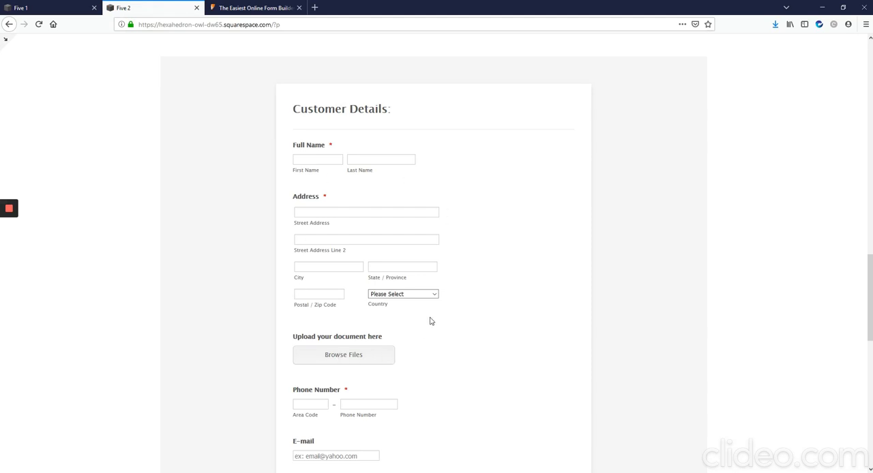